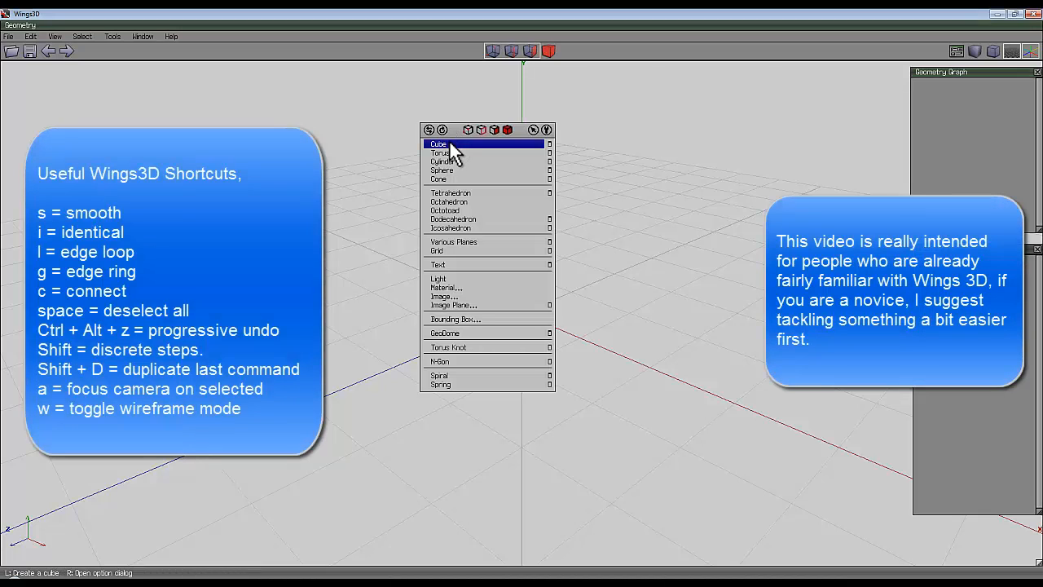
# Add a Cube primitive, cube1, at the scene origin.
pyautogui.click(439, 144)
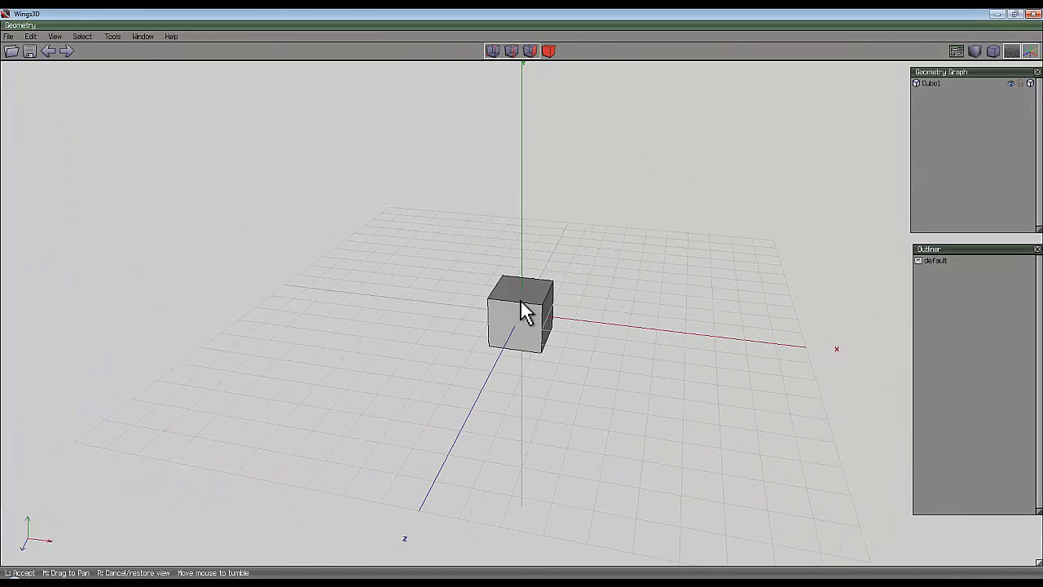
pyautogui.moveTo(531, 385)
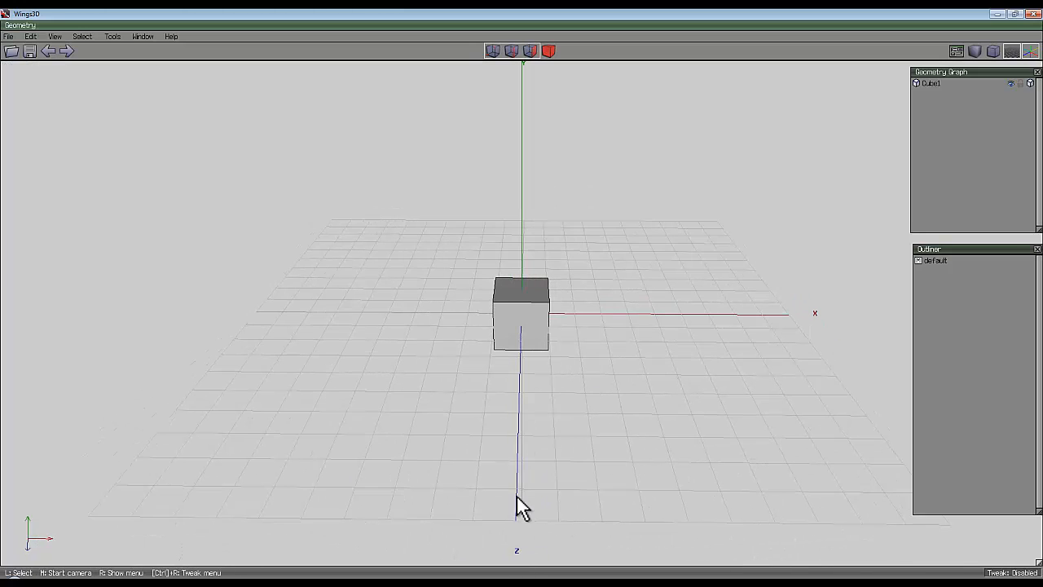
pyautogui.moveTo(525, 265)
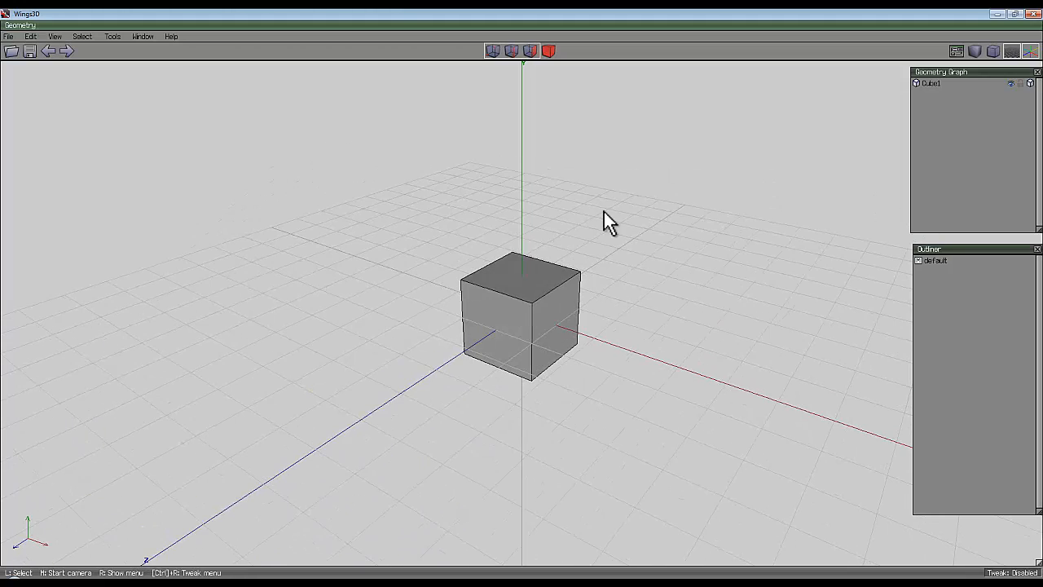
pyautogui.moveTo(602, 255)
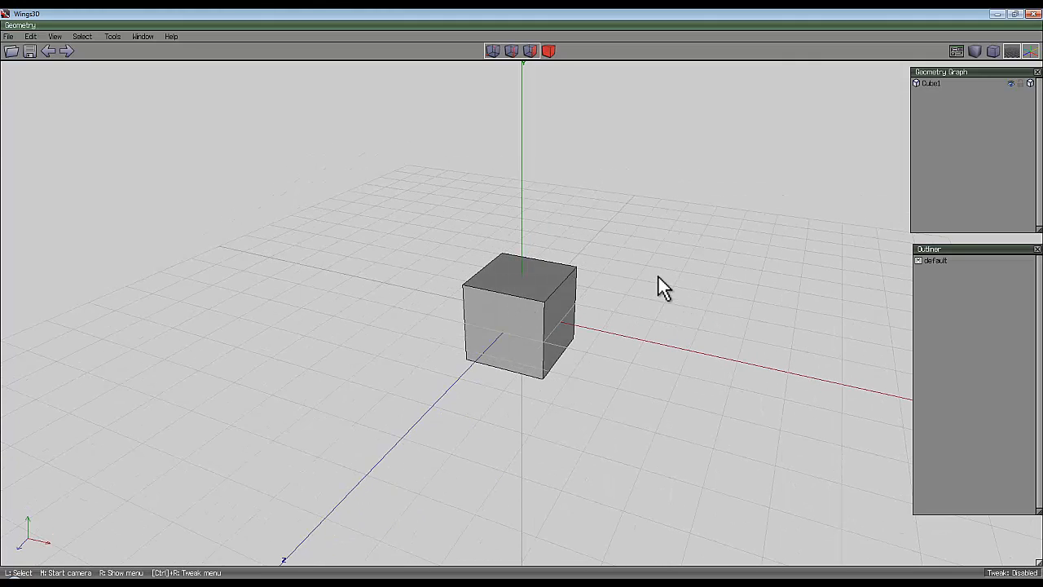
pyautogui.moveTo(652, 248)
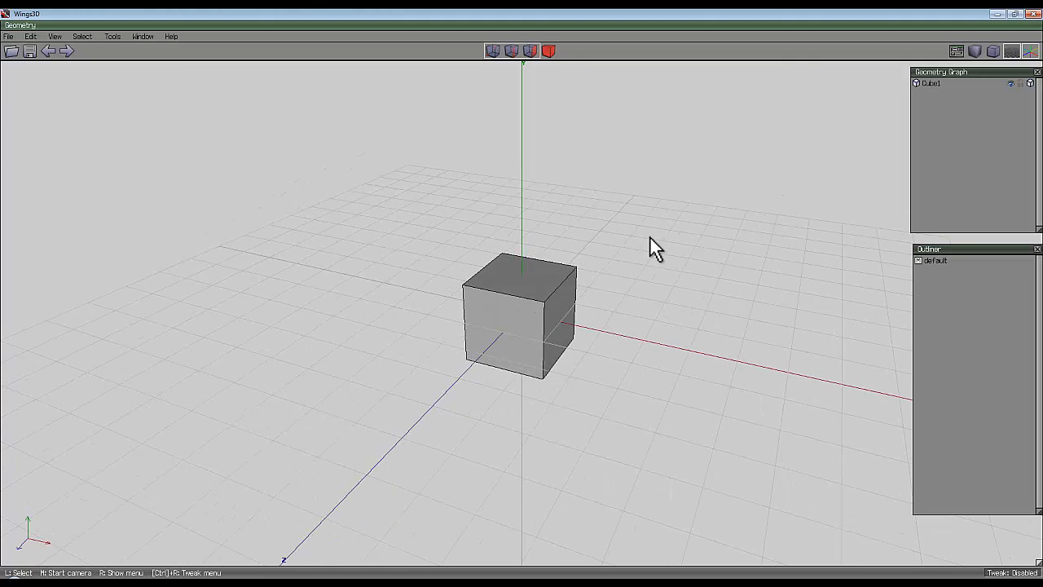
pyautogui.moveTo(670, 308)
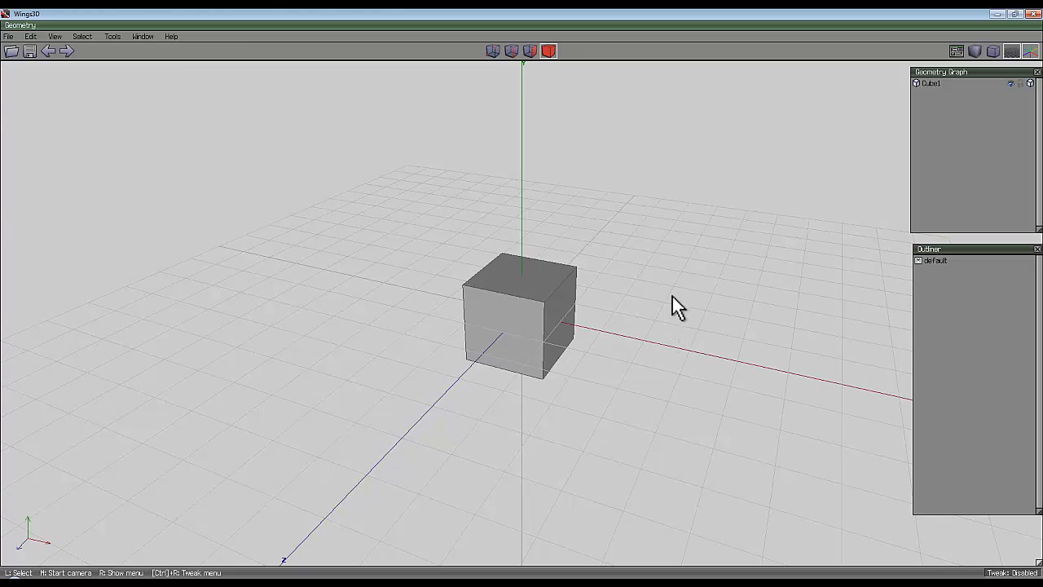
# Select cube1 as a whole object to prepare it for UV mapping.
pyautogui.click(522, 326)
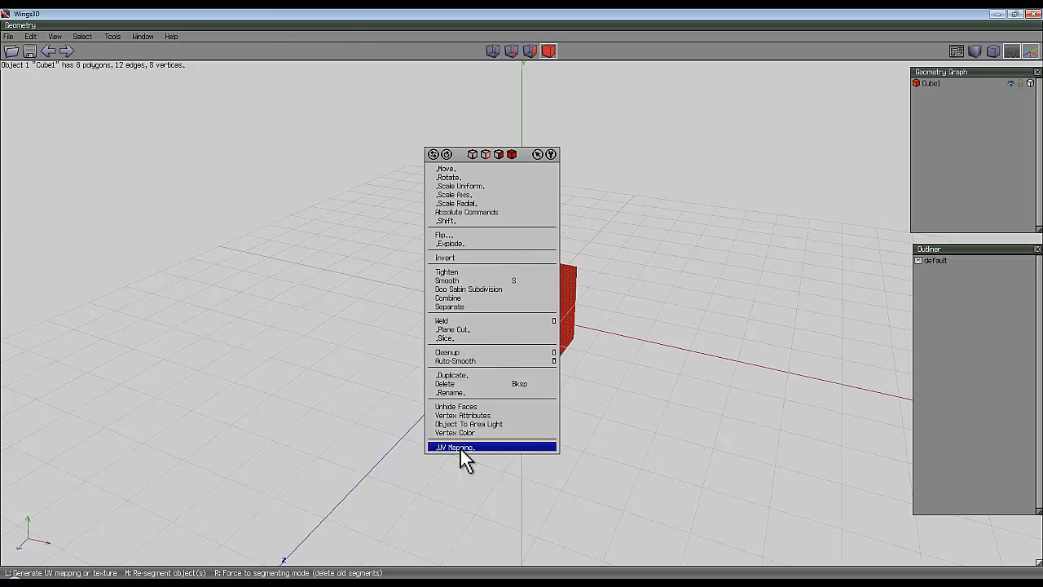
# Start UV mapping cube1, select its faces and open the segmenting options.
pyautogui.click(449, 449)
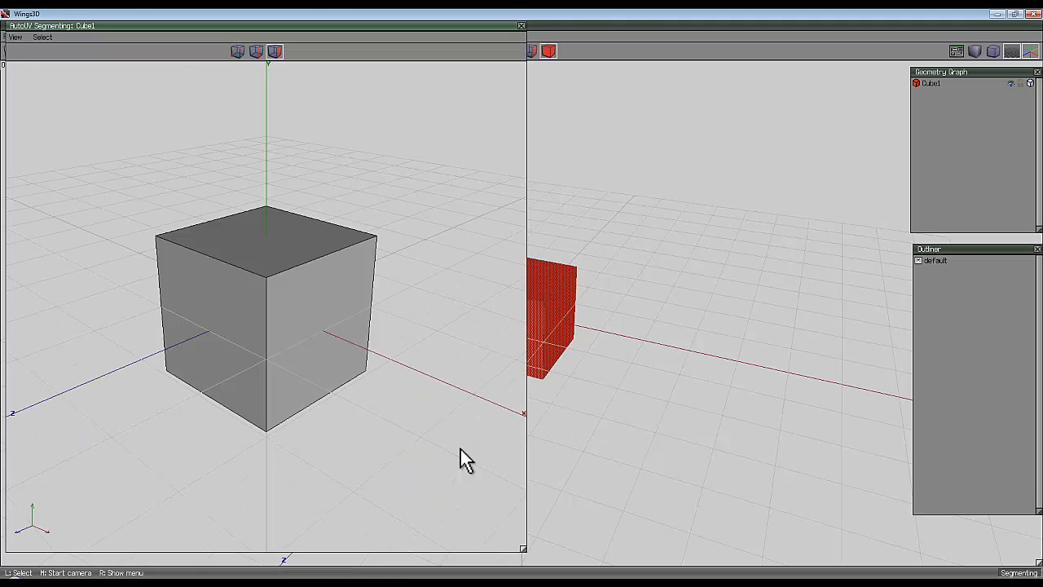
pyautogui.moveTo(212, 102)
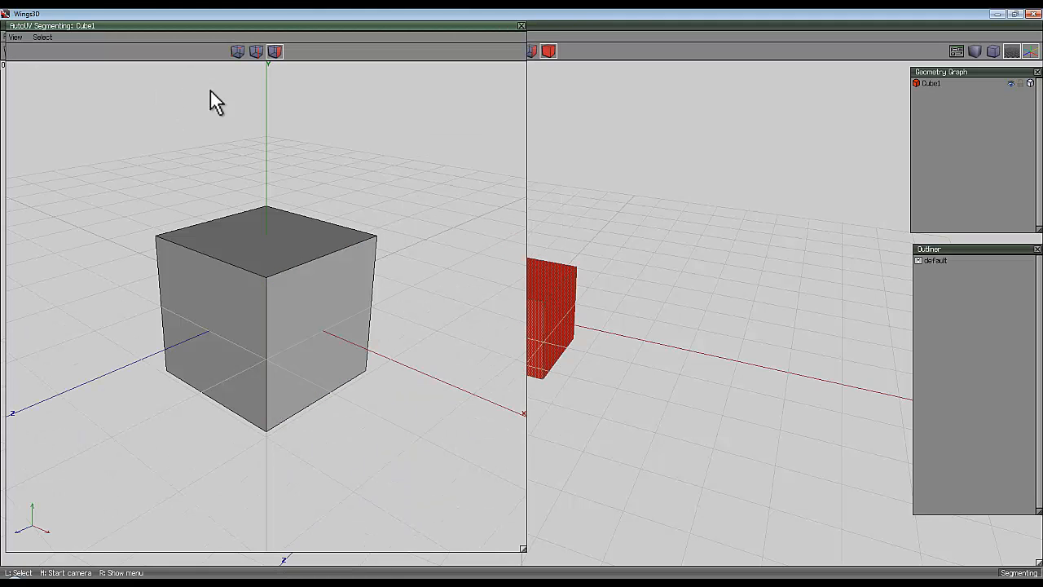
pyautogui.moveTo(316, 170)
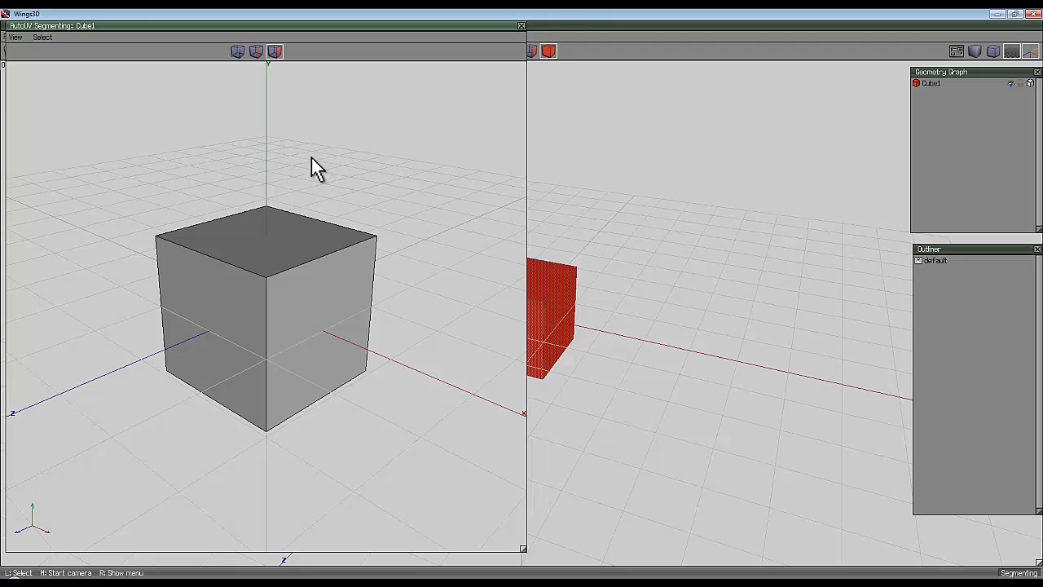
pyautogui.moveTo(284, 135)
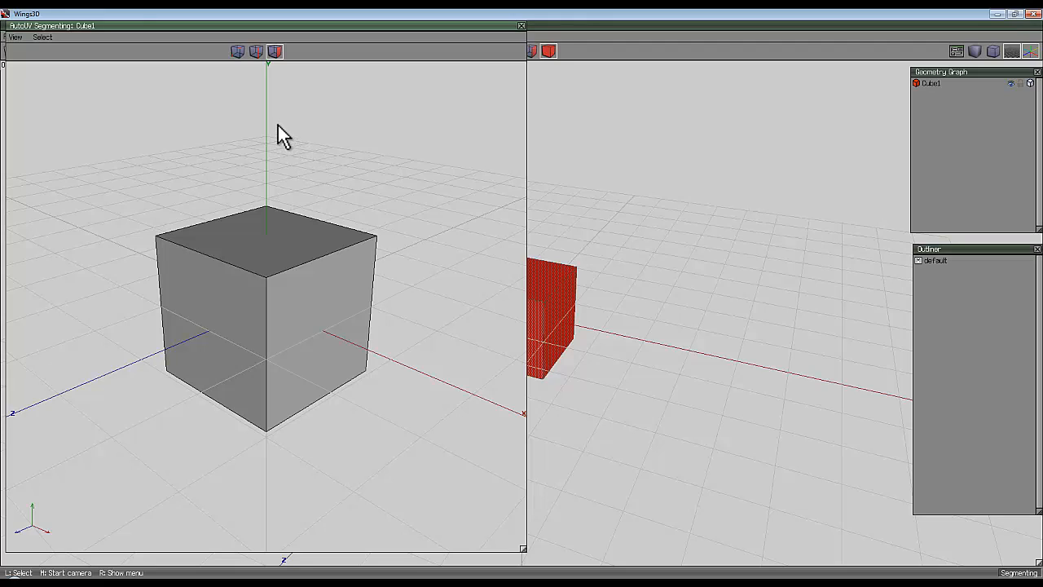
pyautogui.moveTo(276, 120)
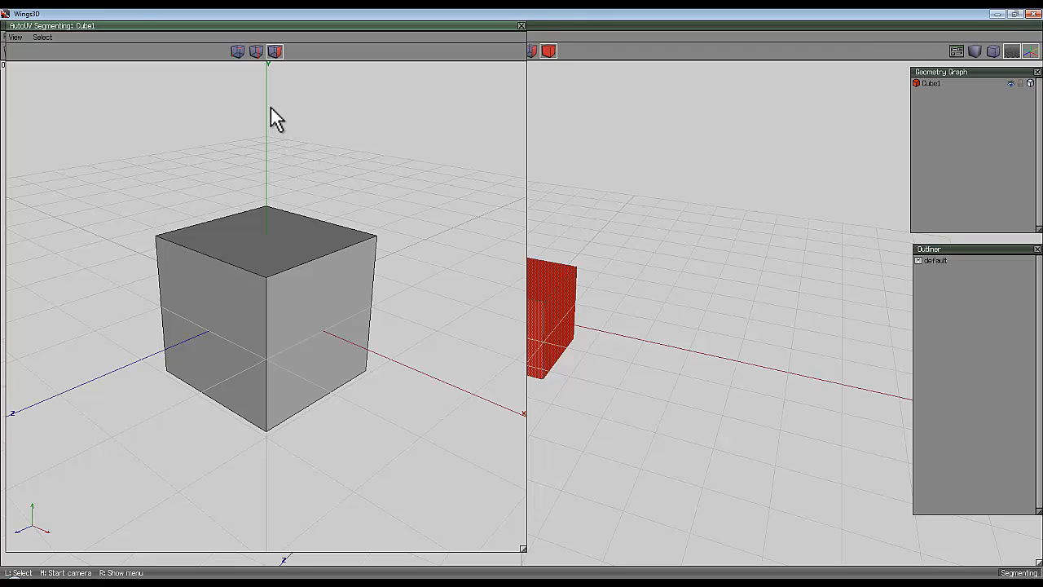
pyautogui.rightClick(275, 114)
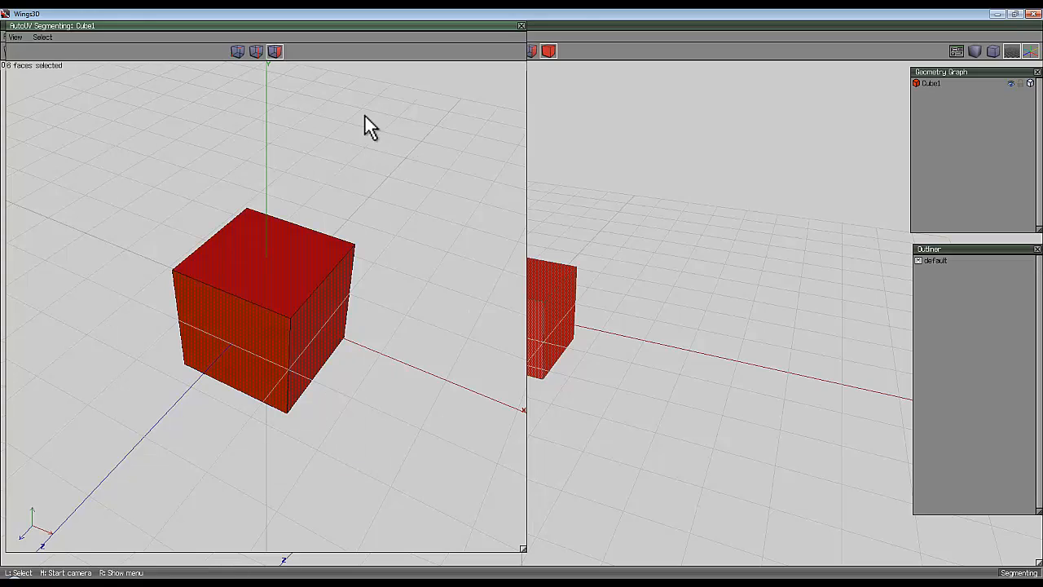
pyautogui.rightClick(370, 126)
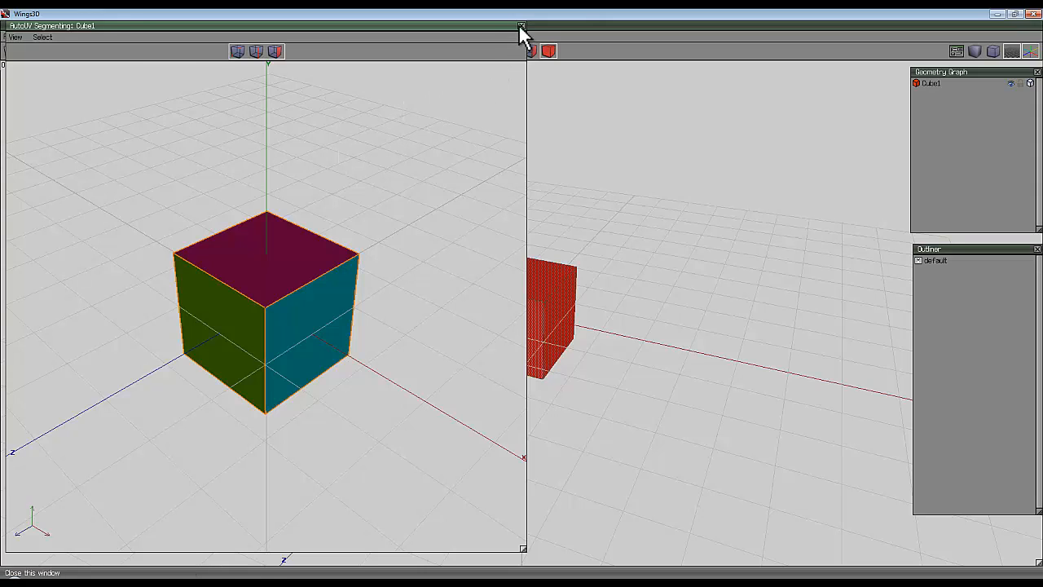
# Close the AutoUV segmenting window and reopen UV segmenting on cube1.
pyautogui.click(519, 27)
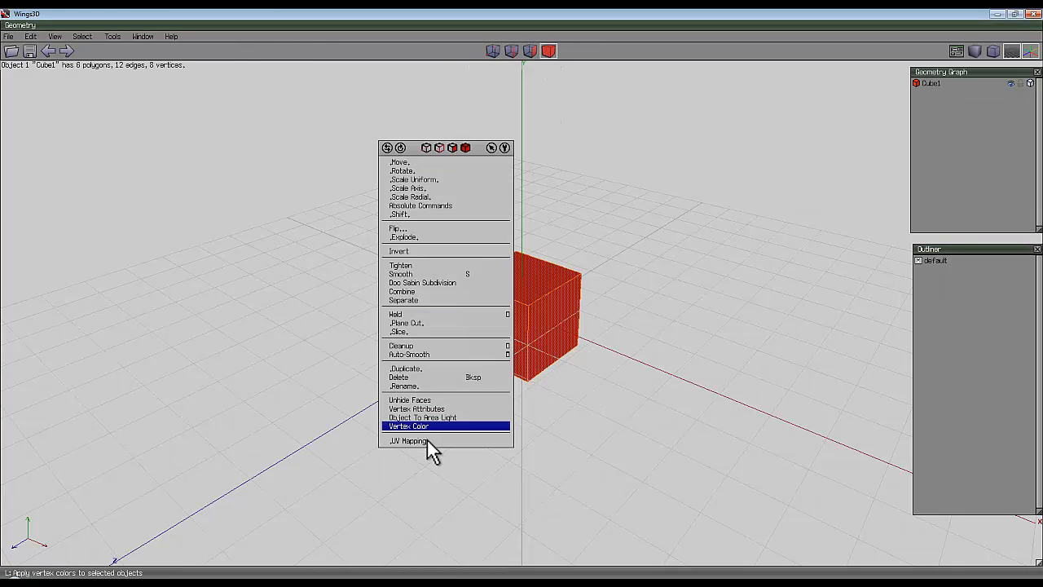
pyautogui.click(403, 441)
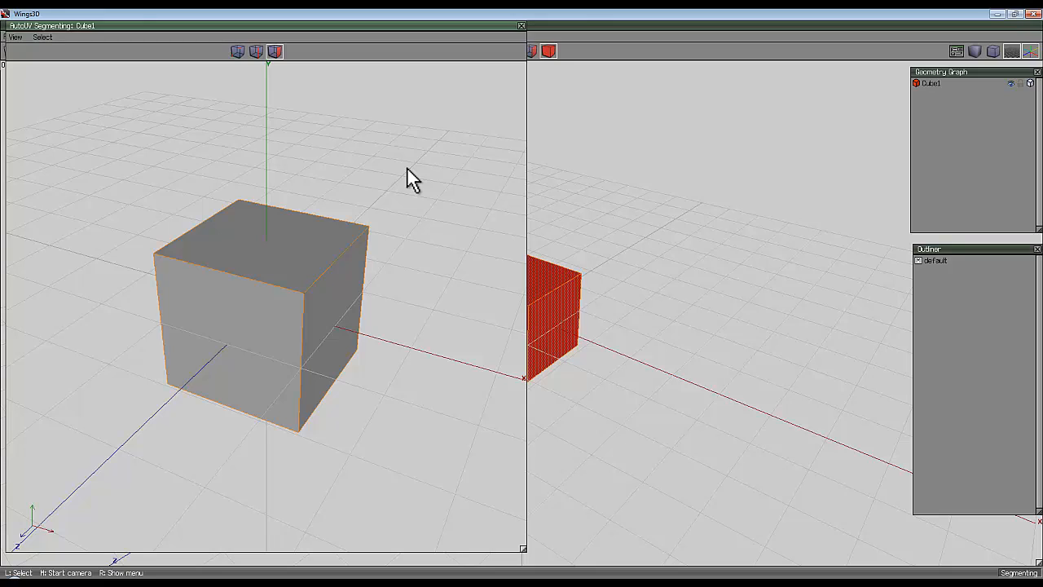
pyautogui.moveTo(345, 138)
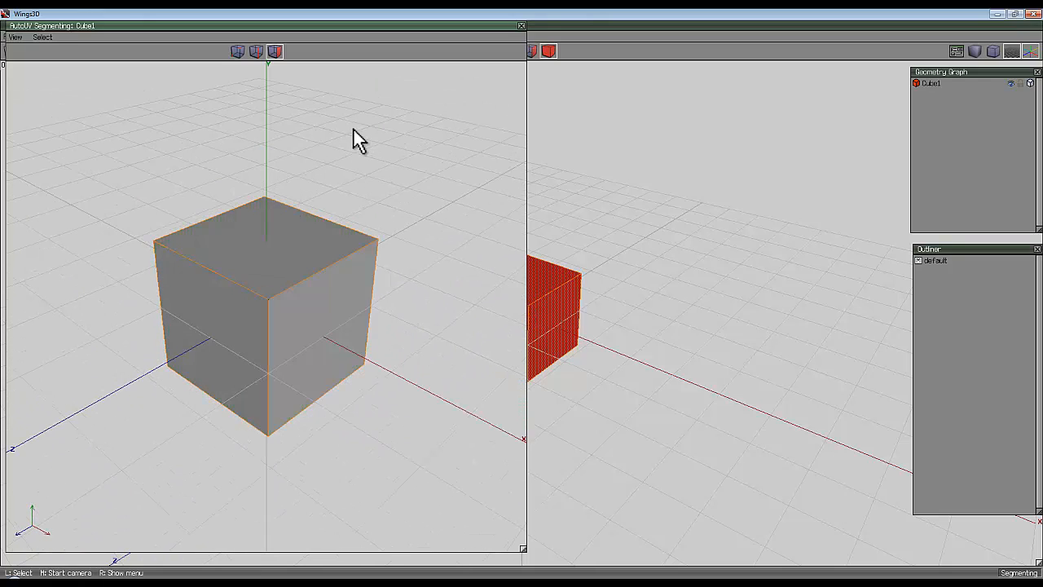
# Bring up the list of UV mapping methods, with Unfolding at the top.
pyautogui.rightClick(359, 139)
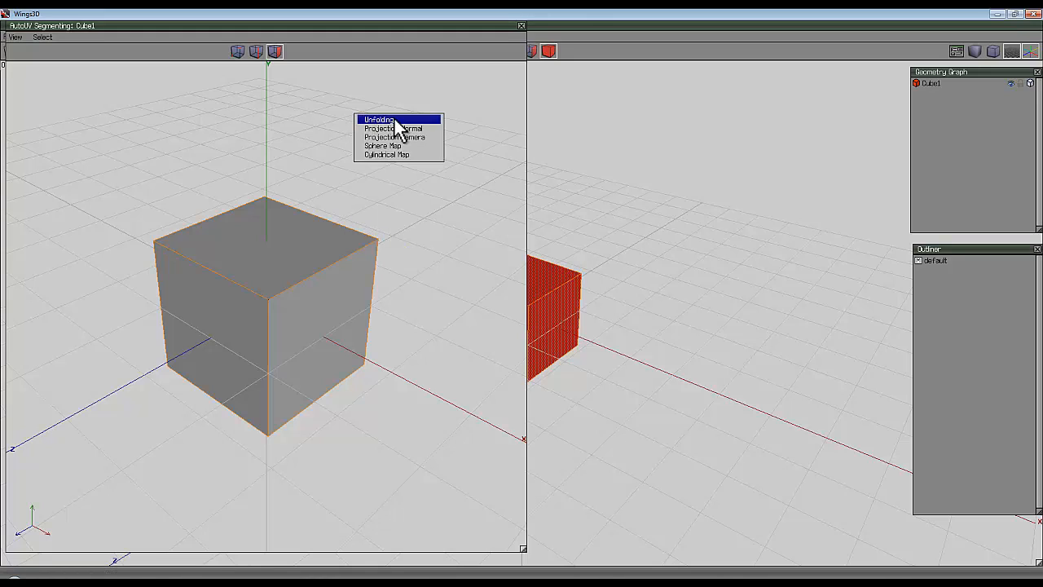
pyautogui.moveTo(418, 140)
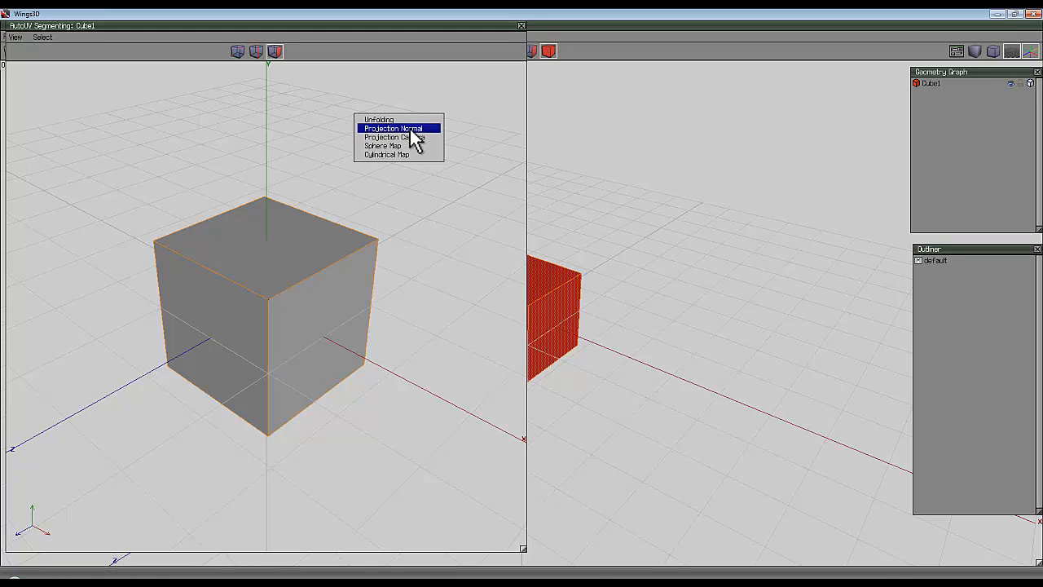
pyautogui.moveTo(423, 146)
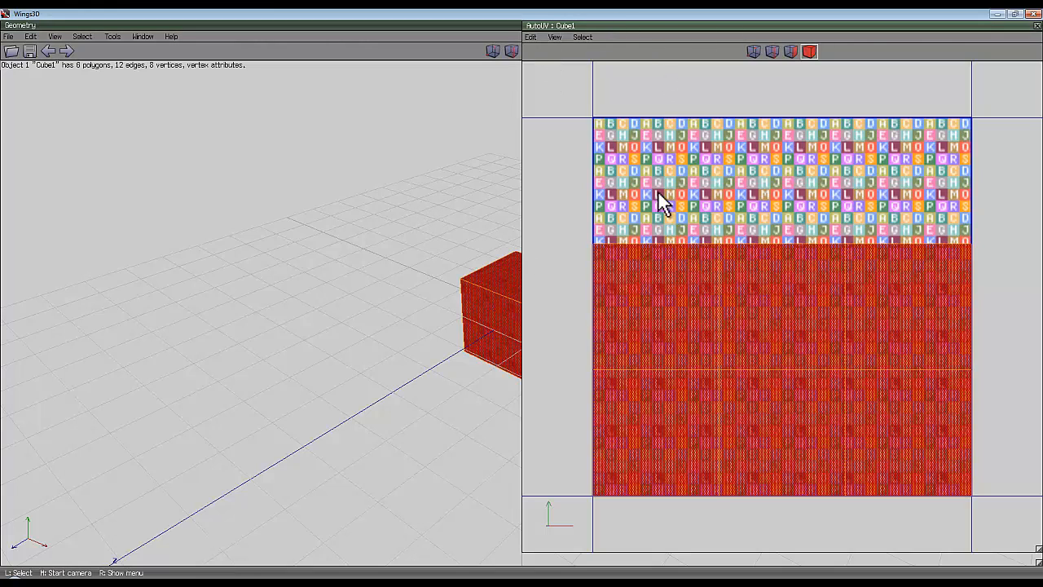
pyautogui.moveTo(662, 227)
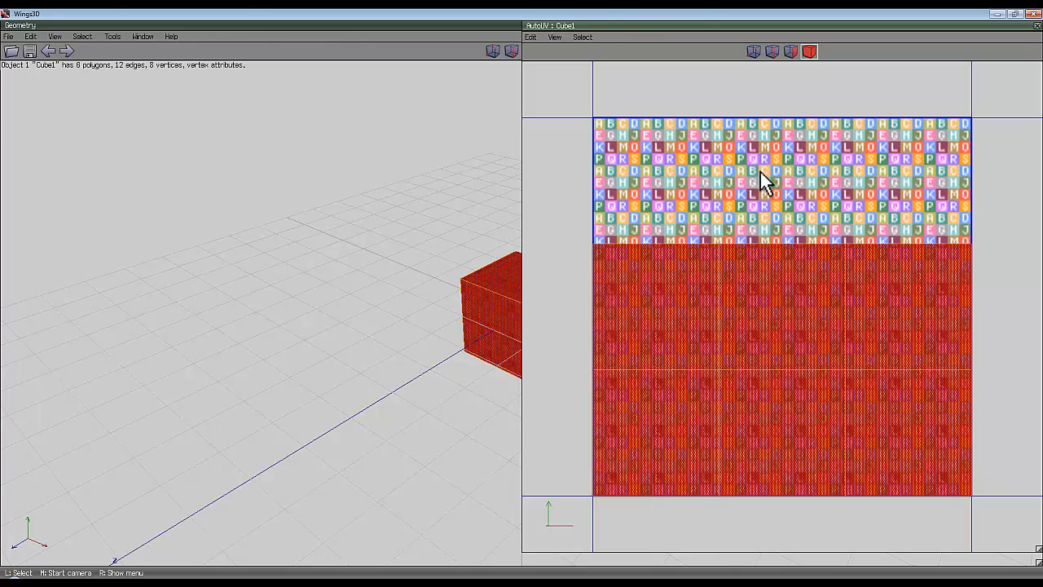
pyautogui.moveTo(511, 220)
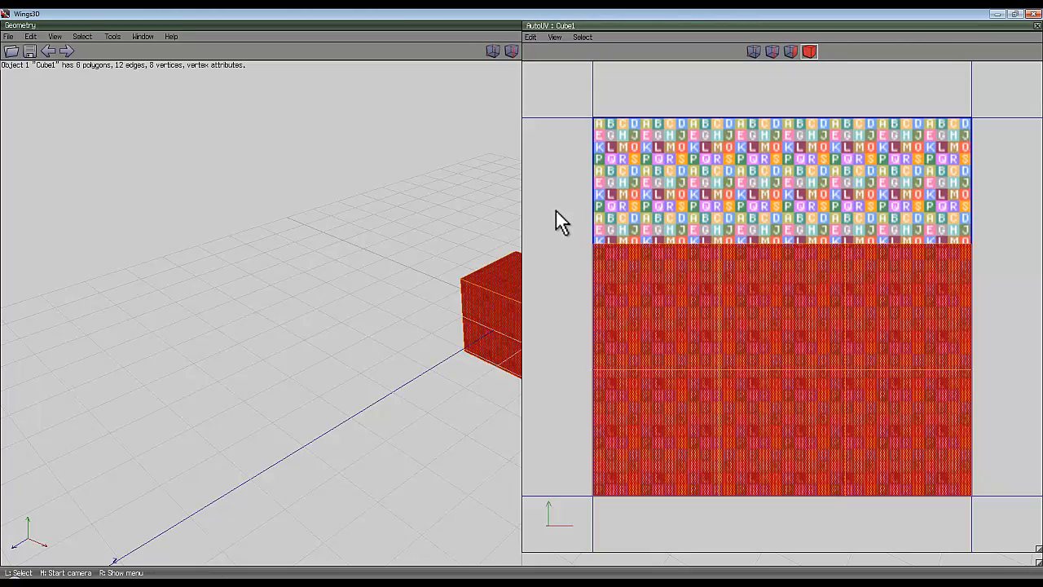
pyautogui.moveTo(530, 221)
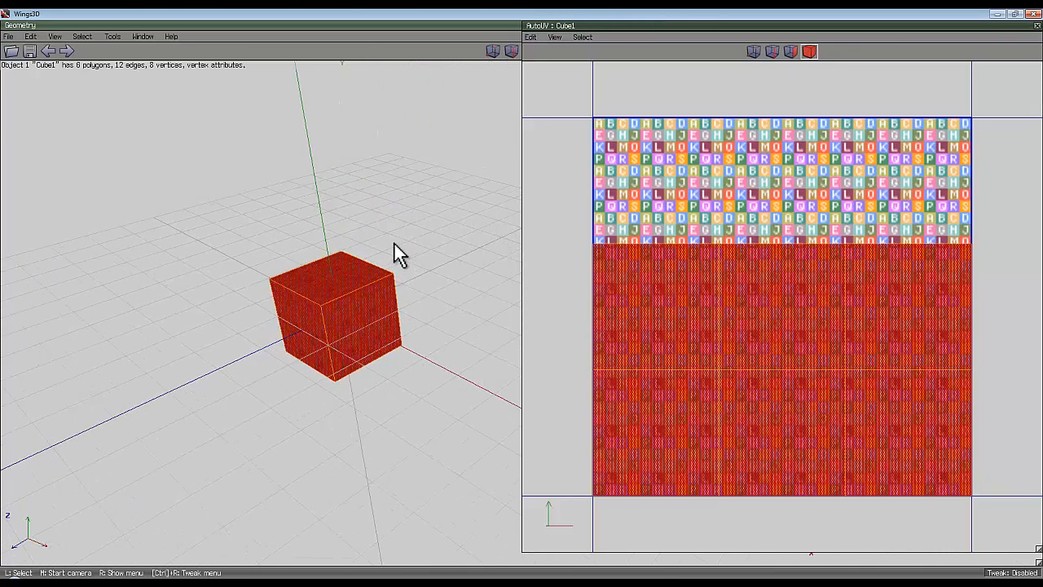
# Turn the cube to inspect the lettered checker texture on its other faces.
pyautogui.moveTo(399, 252); pyautogui.dragTo(526, 314)
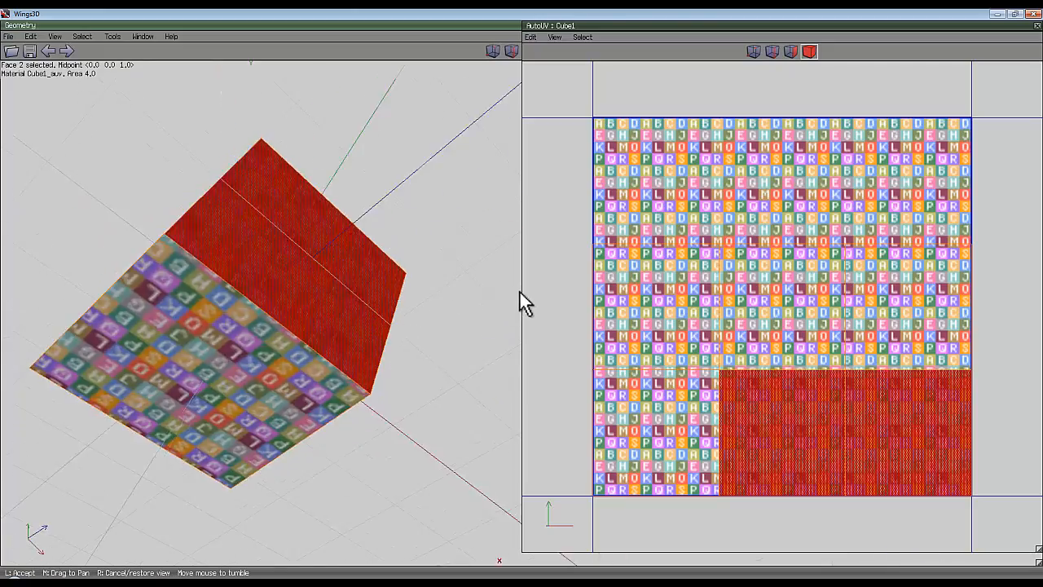
pyautogui.moveTo(521, 305); pyautogui.dragTo(591, 330)
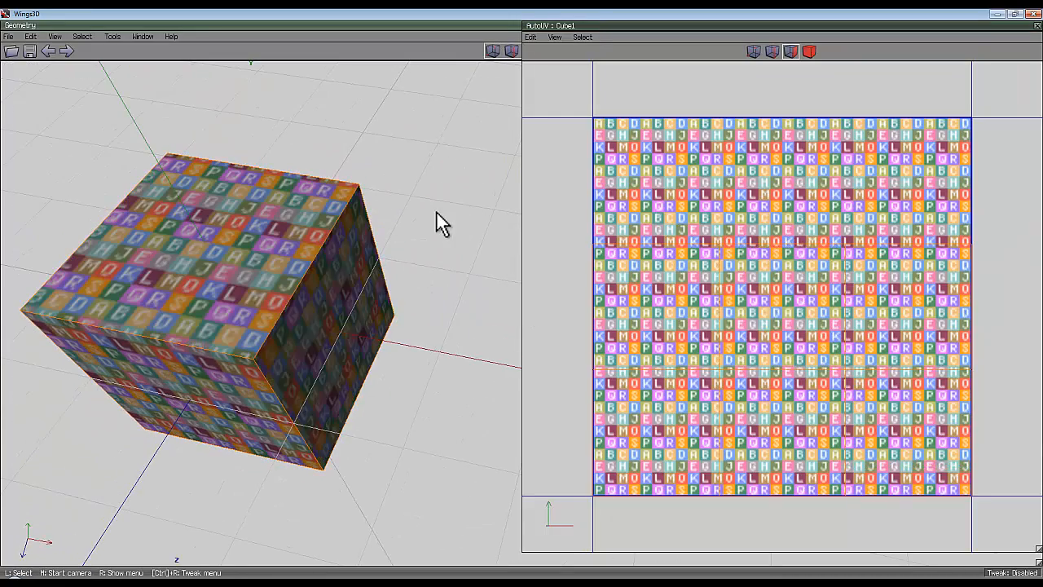
pyautogui.click(281, 318)
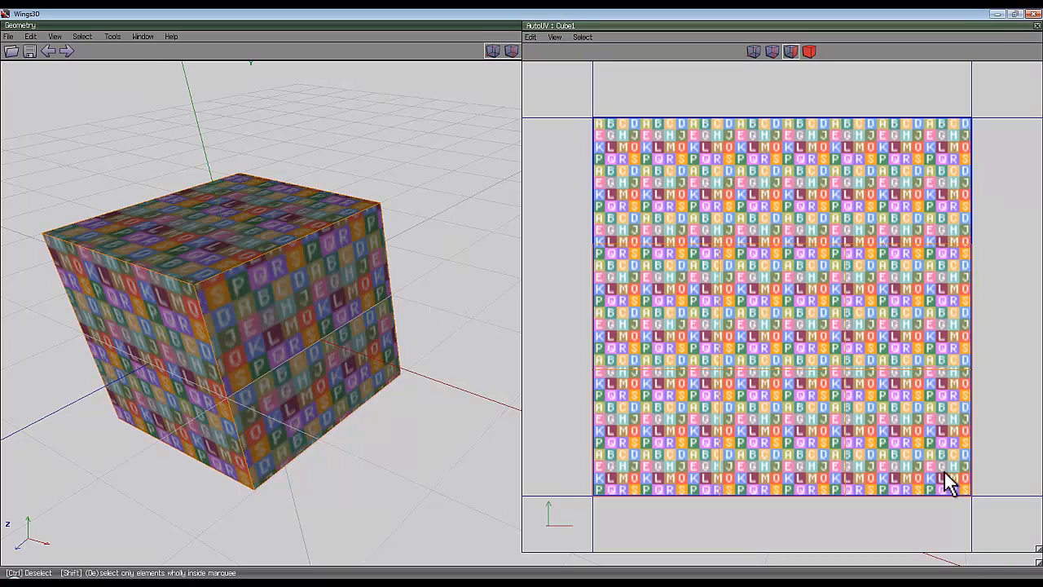
# Select the UV chart and scale it up to fill the texture square.
pyautogui.click(809, 51)
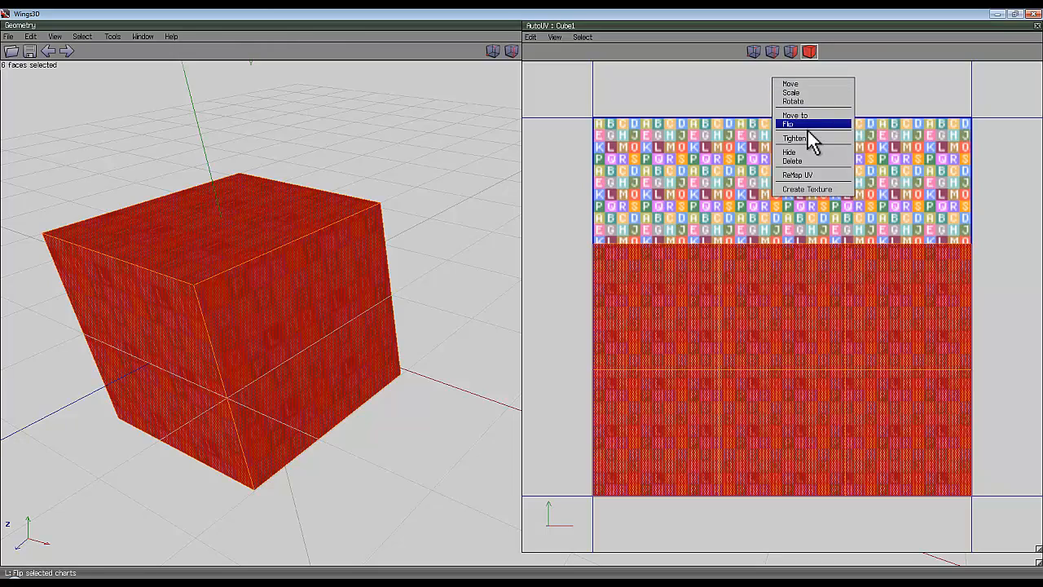
pyautogui.moveTo(816, 188)
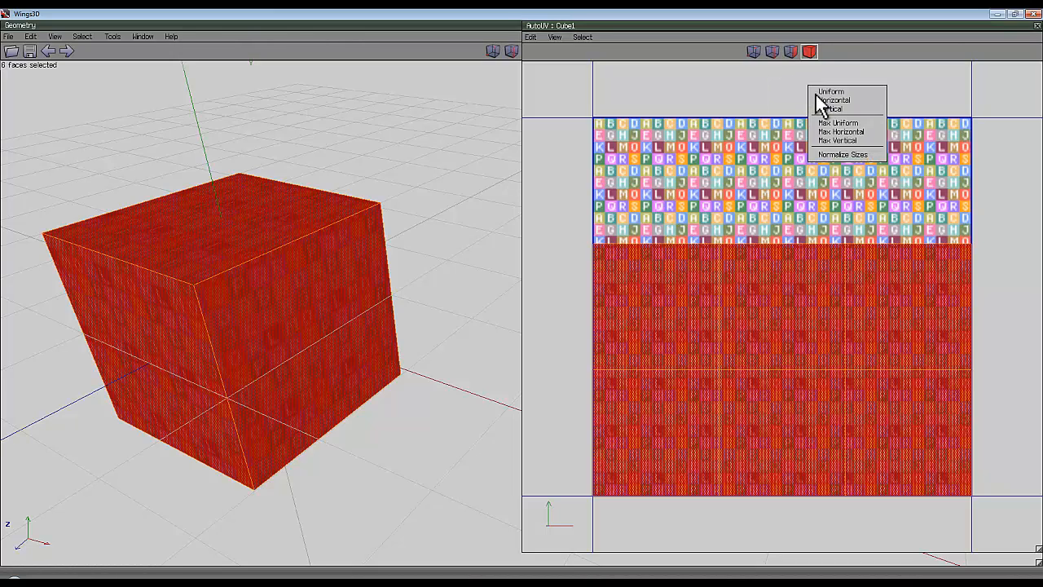
pyautogui.click(828, 92)
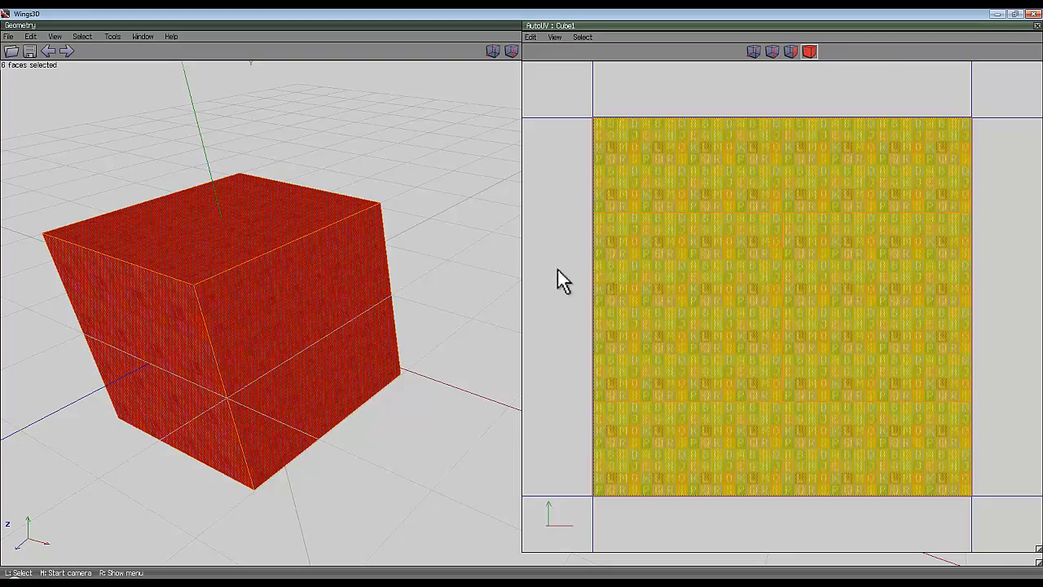
pyautogui.click(808, 52)
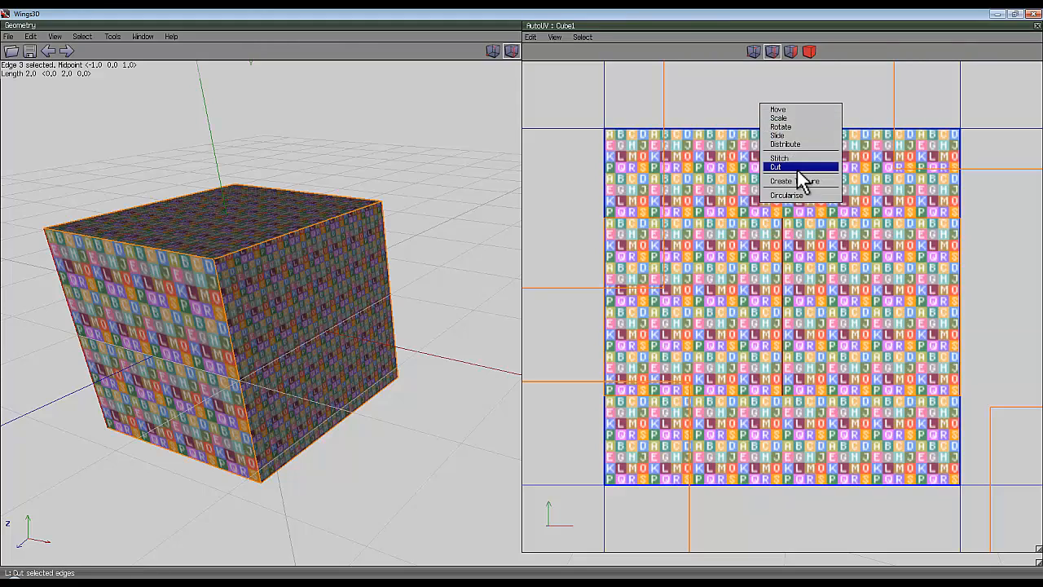
# Cut the chart along the chosen edge and scale the resulting charts to Max Uniform.
pyautogui.click(779, 166)
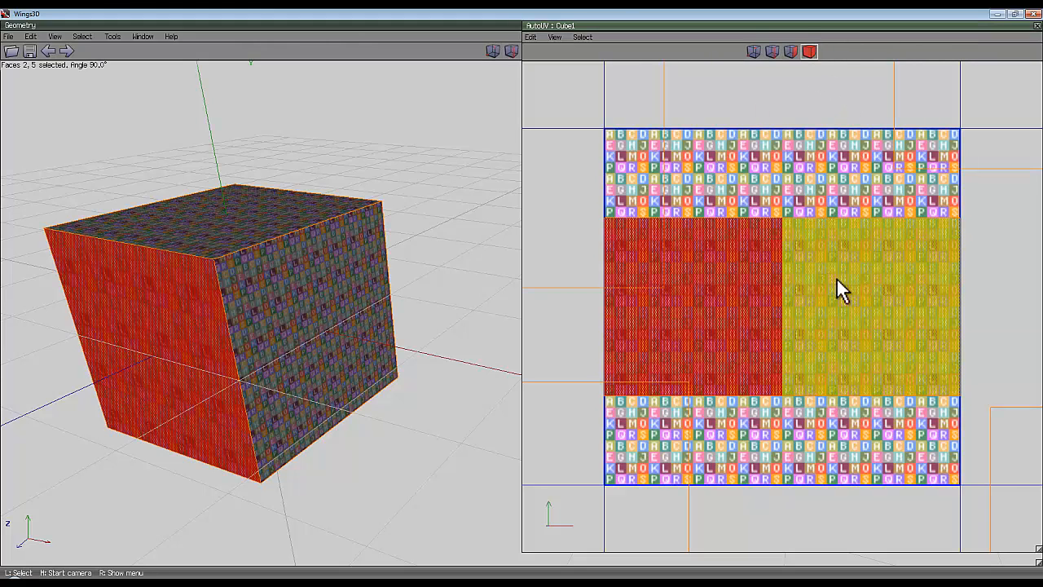
pyautogui.rightClick(844, 294)
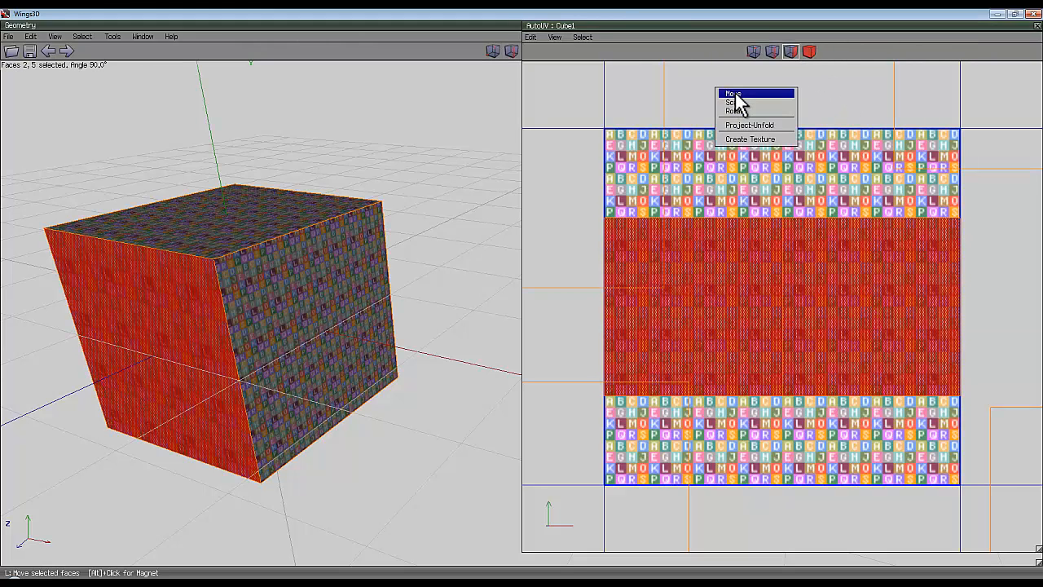
pyautogui.moveTo(758, 104)
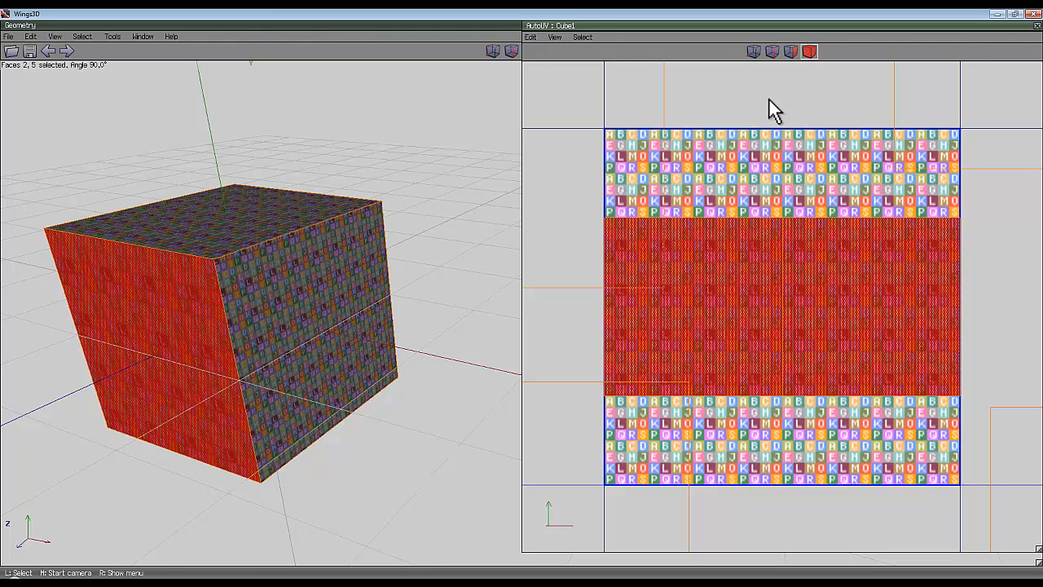
pyautogui.rightClick(774, 110)
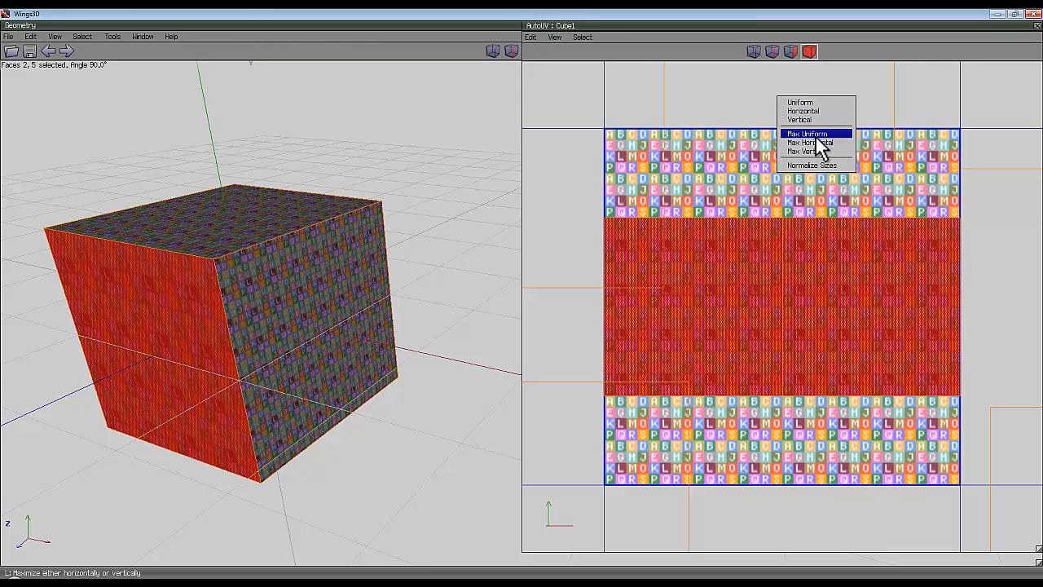
pyautogui.click(807, 133)
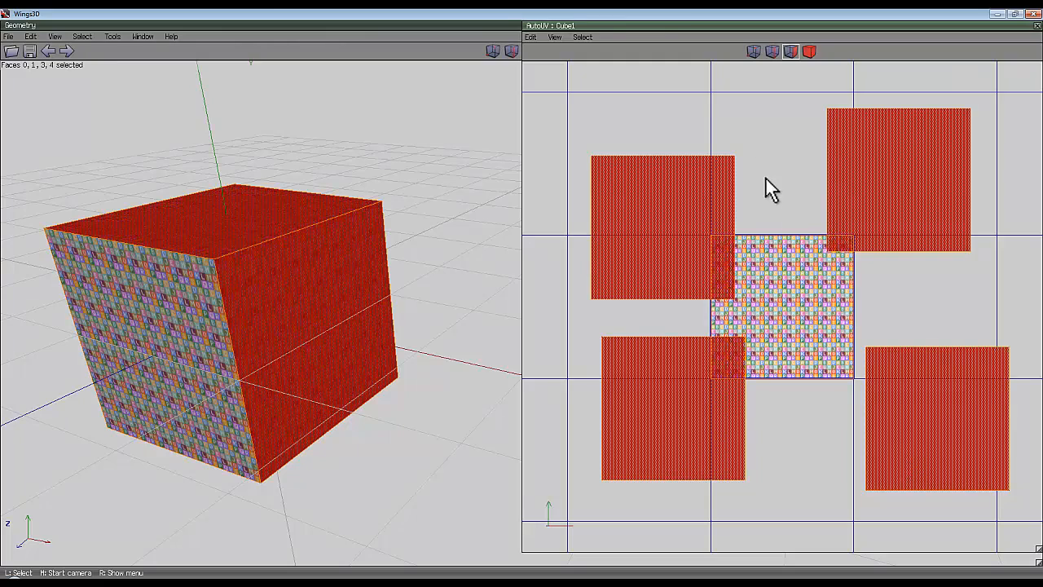
# Open the actions menu for the selected charts in the texture square.
pyautogui.rightClick(769, 187)
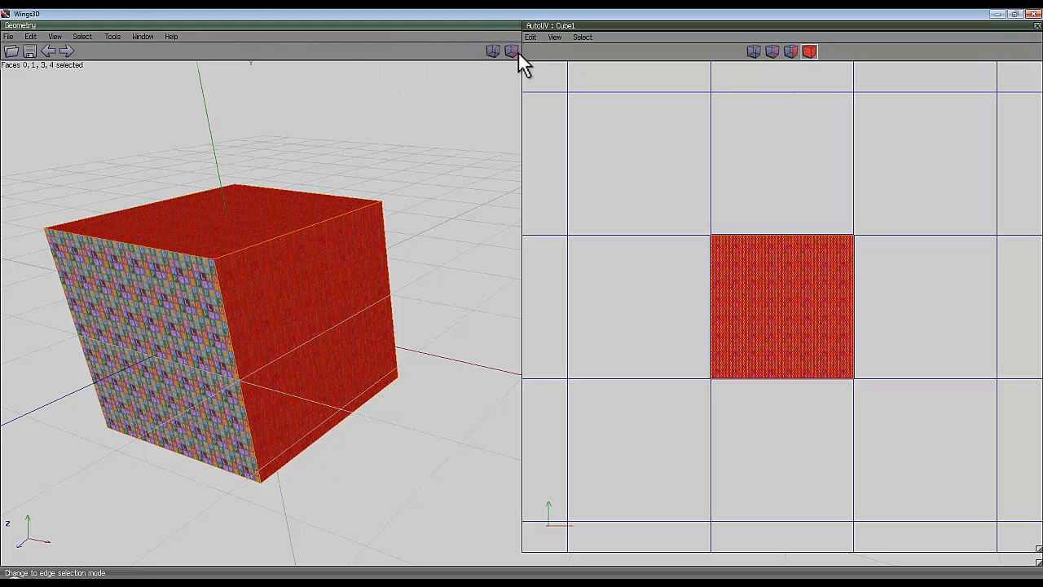
pyautogui.moveTo(764, 245)
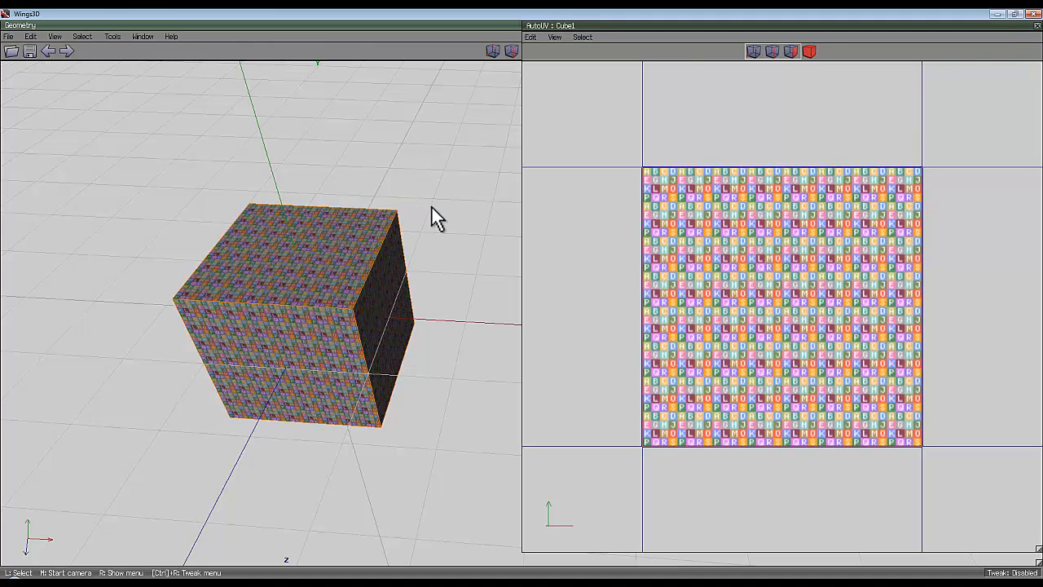
pyautogui.moveTo(448, 181)
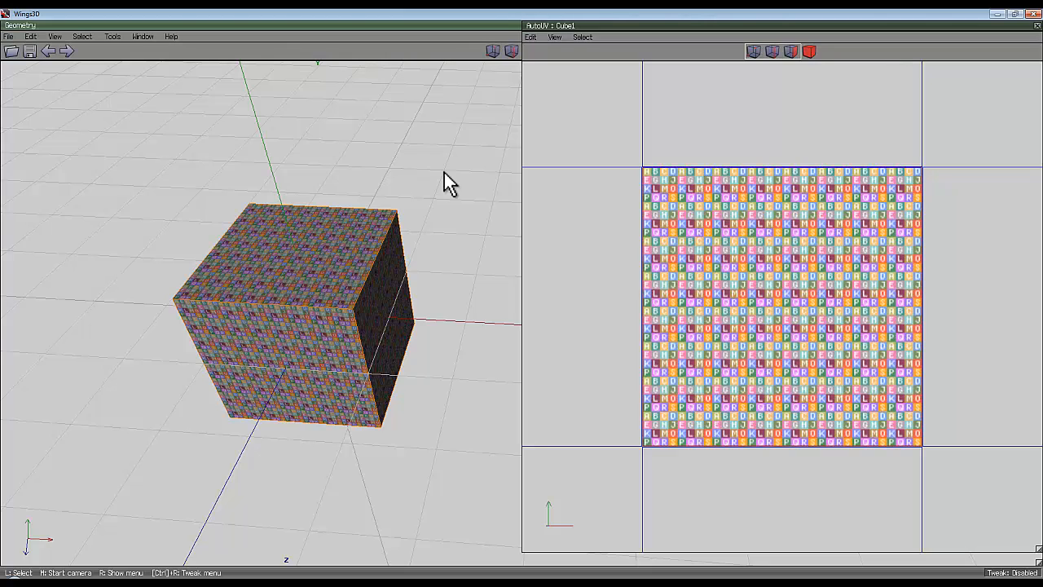
pyautogui.moveTo(883, 81)
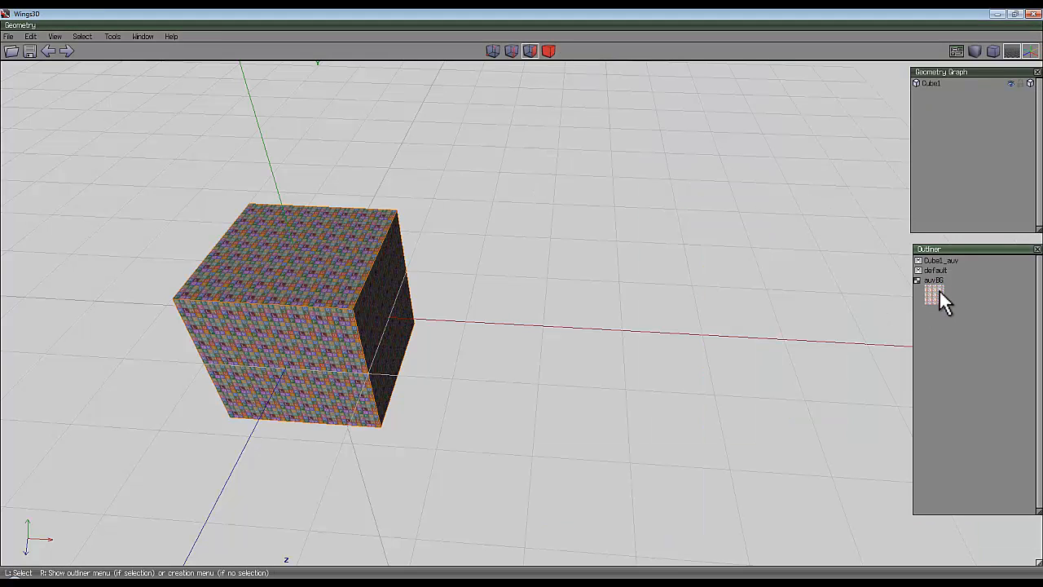
pyautogui.moveTo(936, 289)
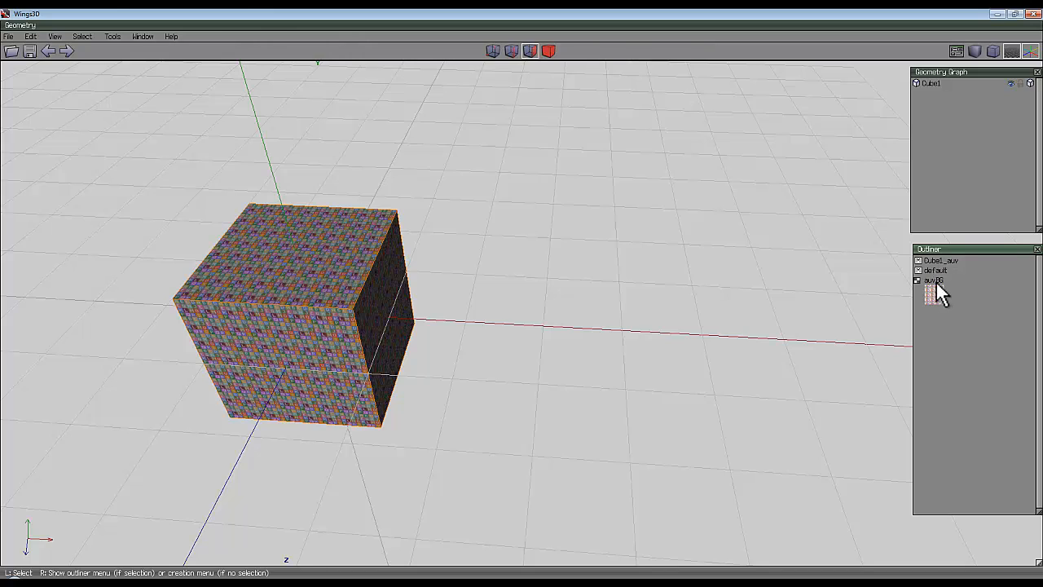
# Select the auvBG texture image in the Outliner.
pyautogui.click(933, 279)
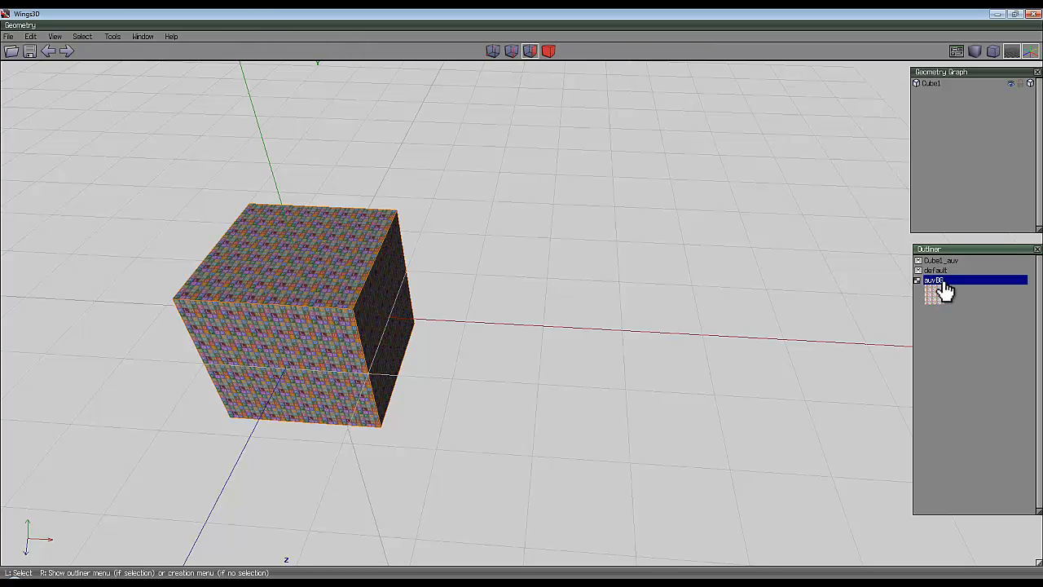
pyautogui.moveTo(950, 300)
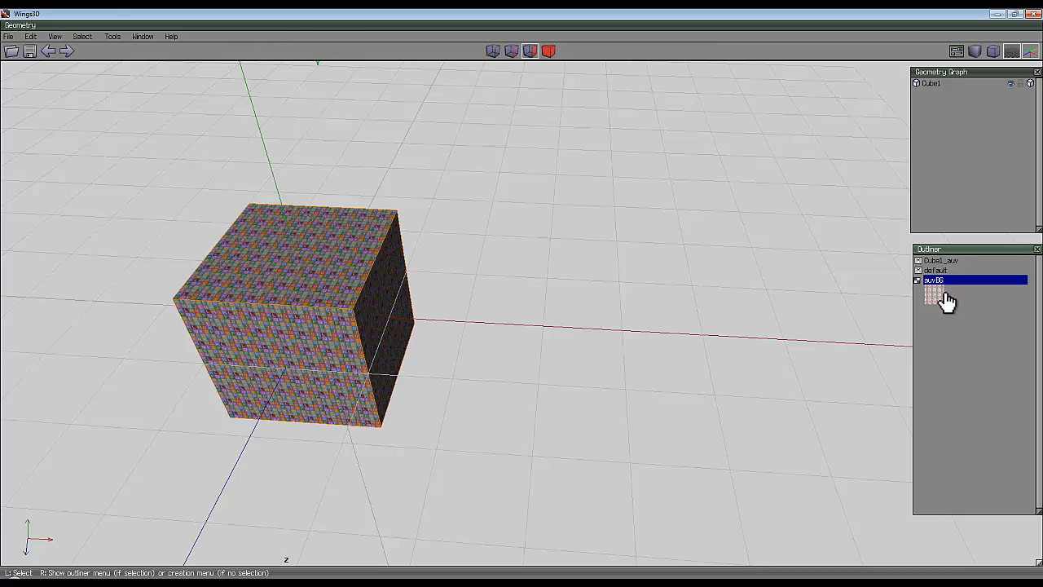
pyautogui.moveTo(839, 259)
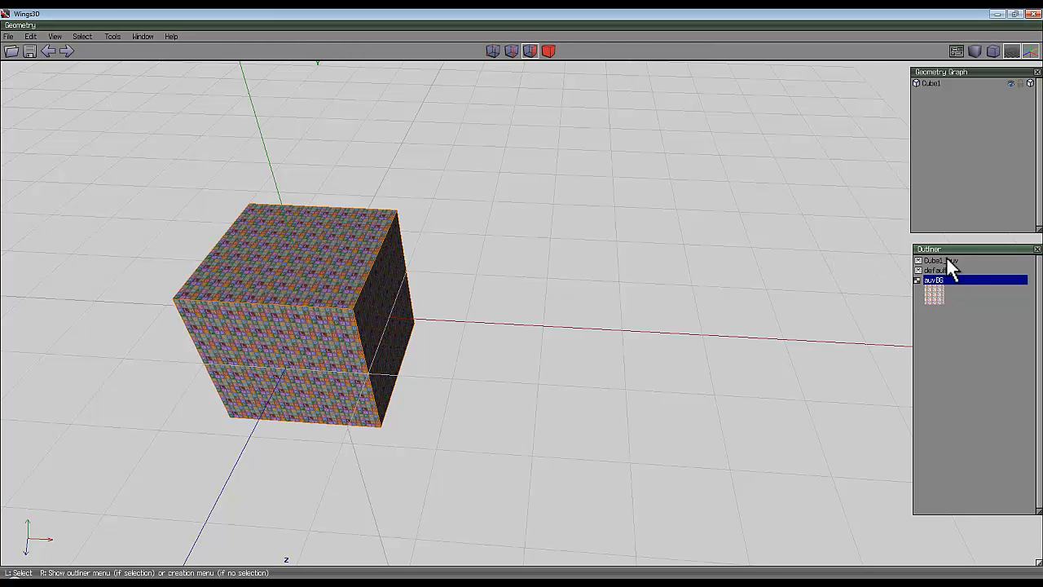
pyautogui.moveTo(946, 289)
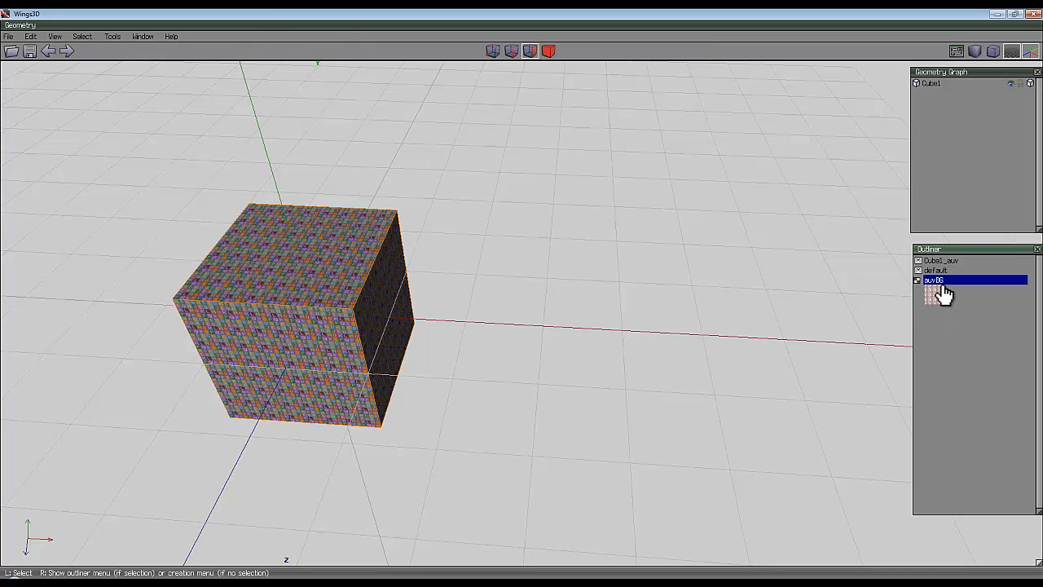
pyautogui.moveTo(909, 292)
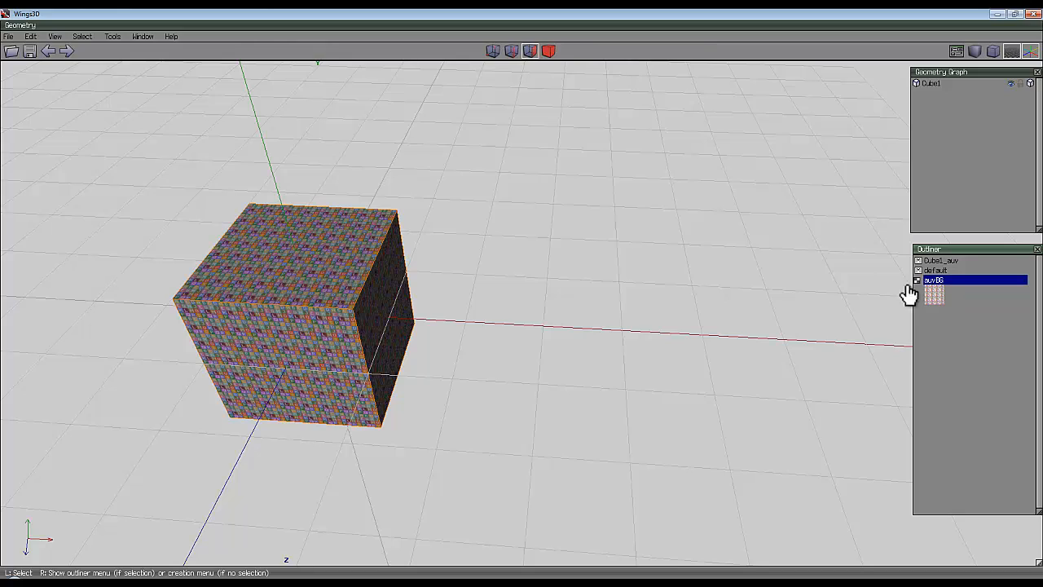
pyautogui.moveTo(692, 227)
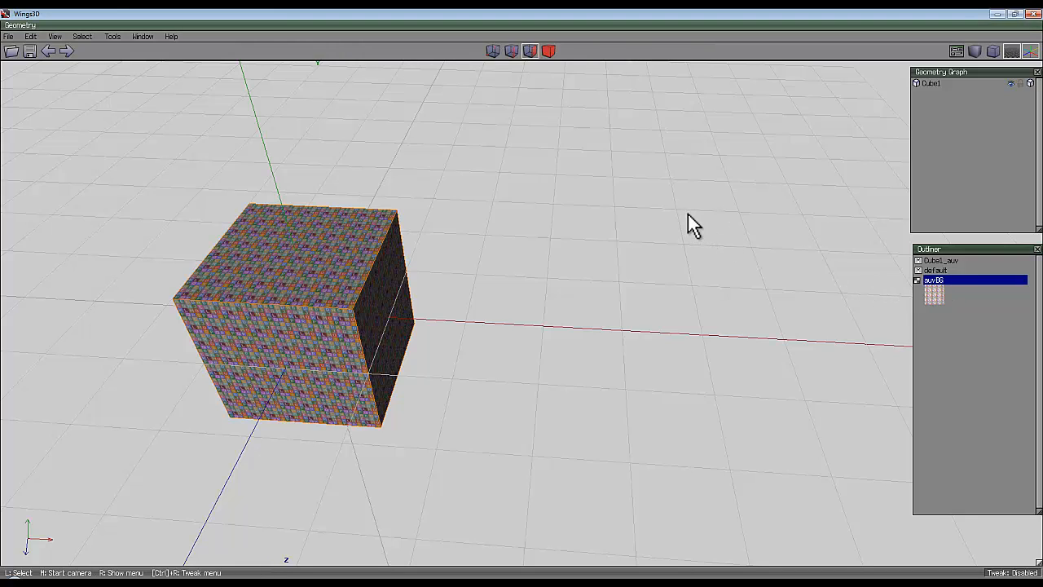
pyautogui.moveTo(544, 218)
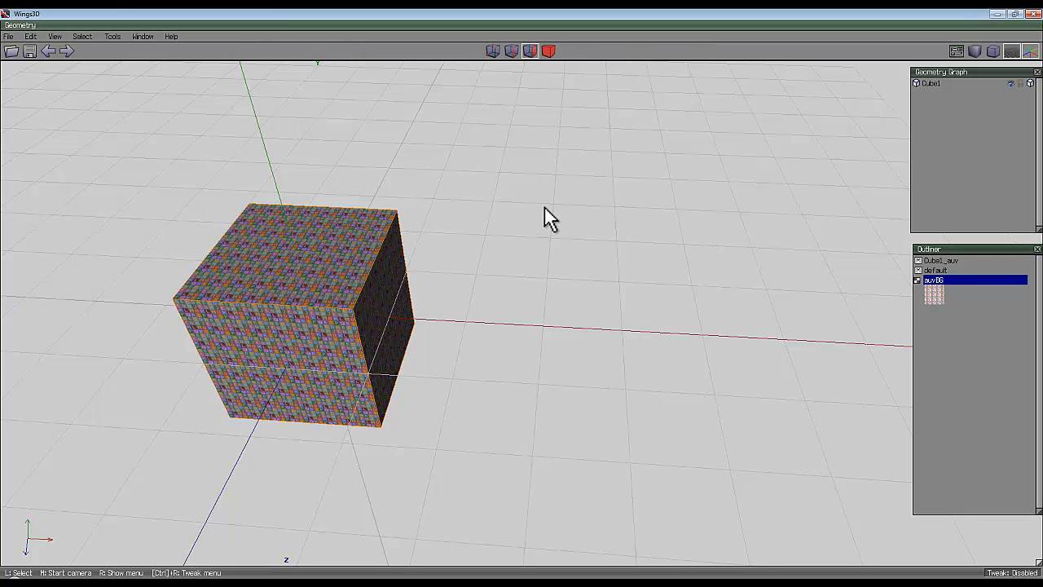
pyautogui.moveTo(580, 218)
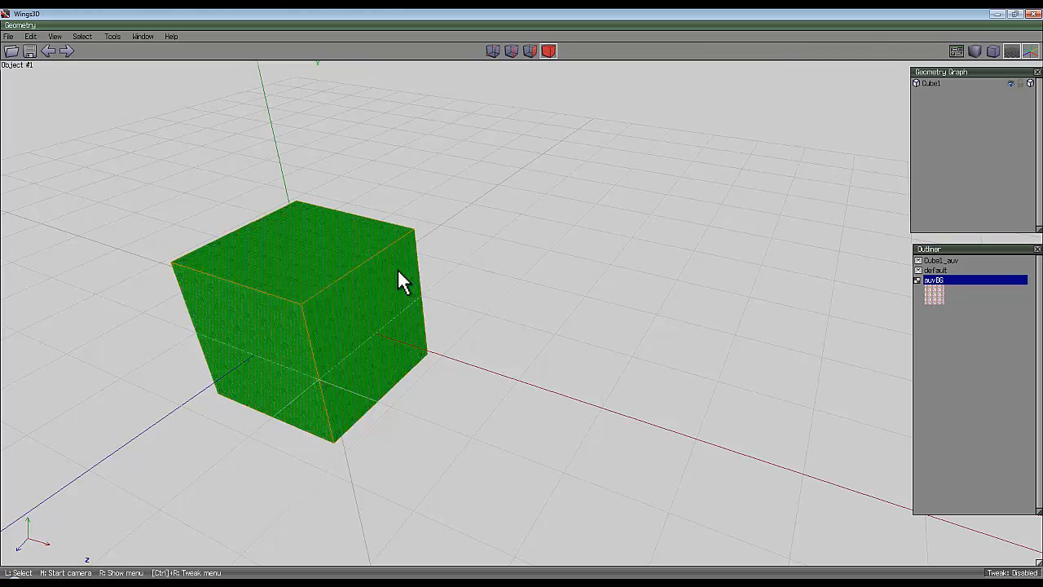
# Select the whole Cube1 object and launch UV Mapping to reopen the segmenting window.
pyautogui.click(391, 285)
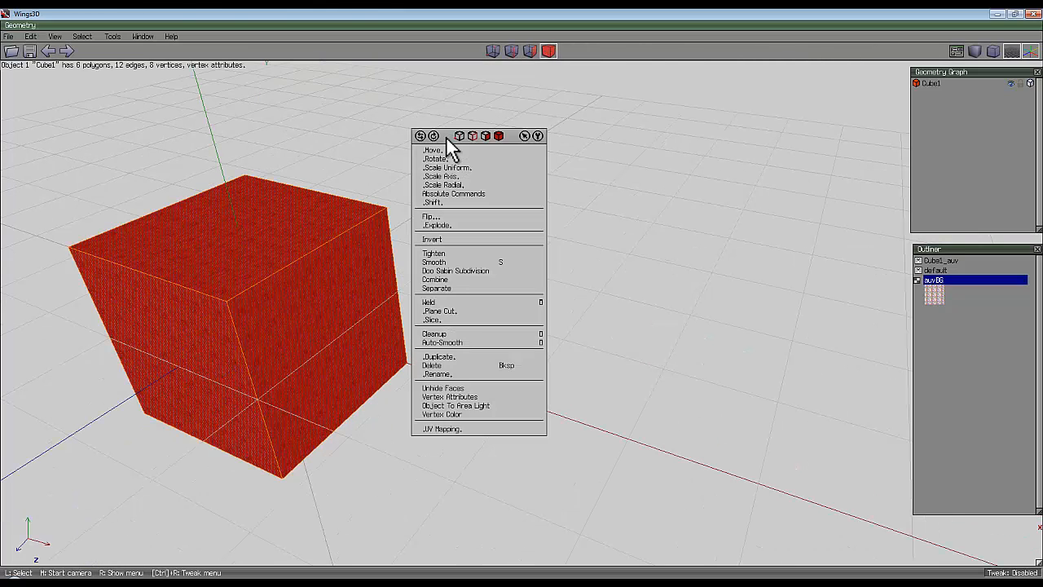
pyautogui.click(432, 428)
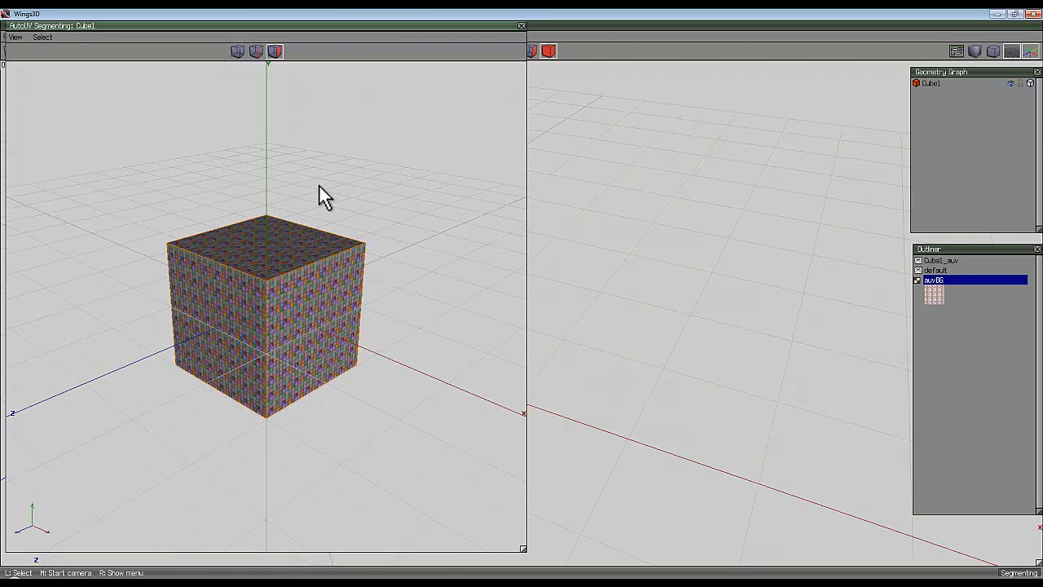
# Orbit the cube, select an edge and clear its cut marking.
pyautogui.moveTo(318, 195); pyautogui.dragTo(533, 314)
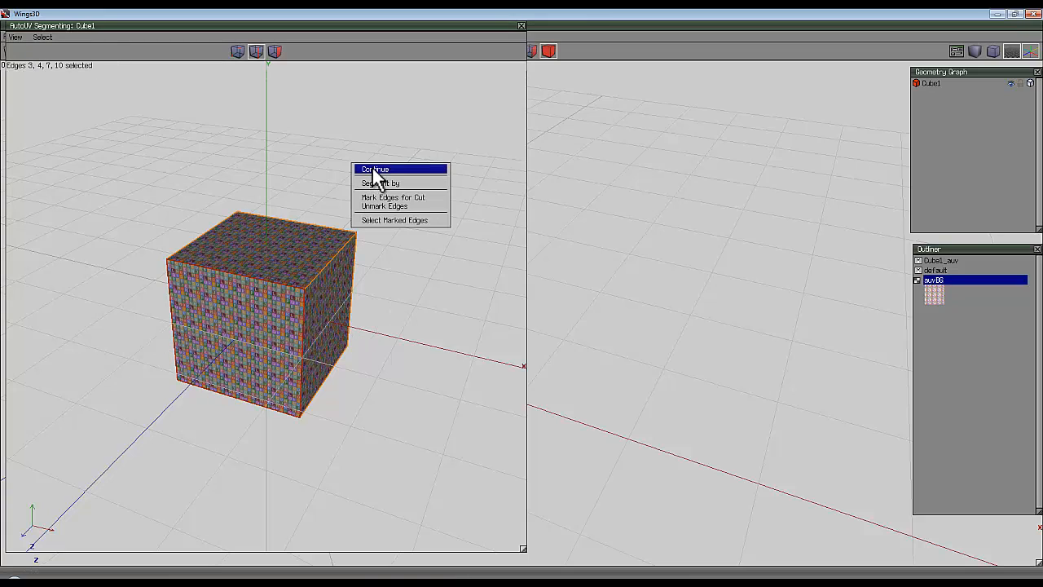
pyautogui.click(387, 168)
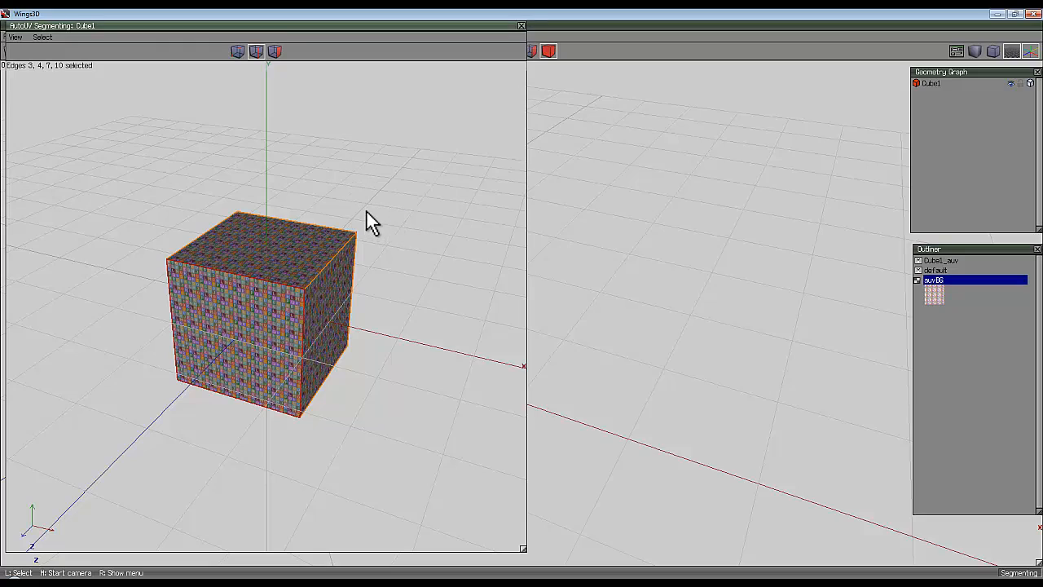
pyautogui.click(269, 253)
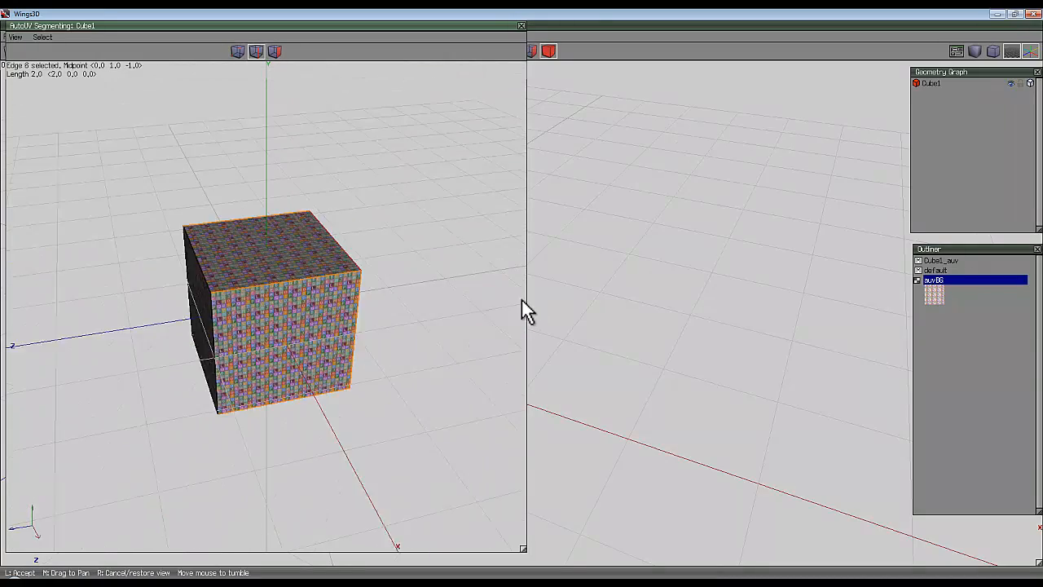
pyautogui.moveTo(522, 310); pyautogui.dragTo(334, 196)
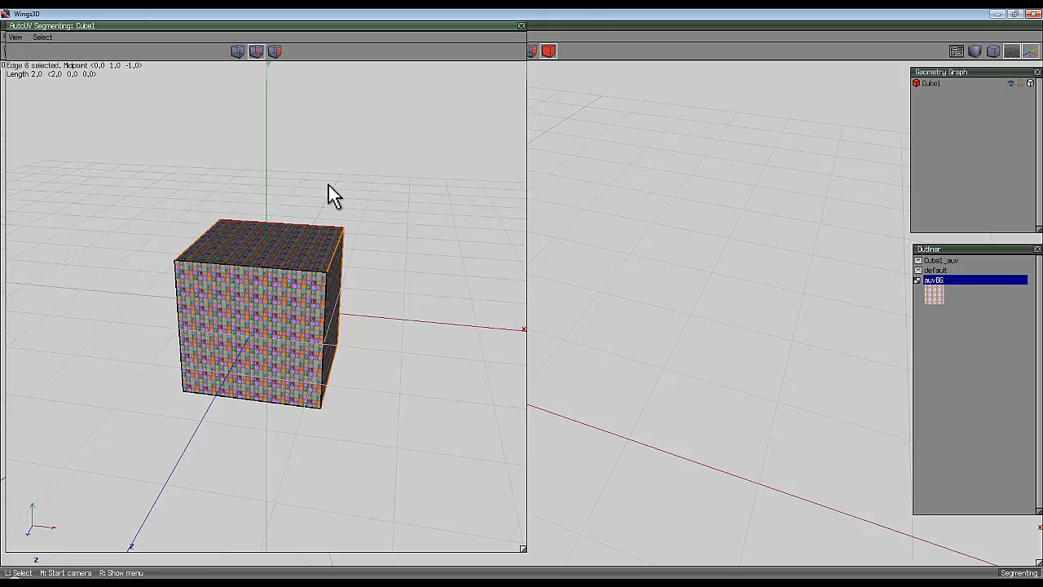
pyautogui.rightClick(331, 196)
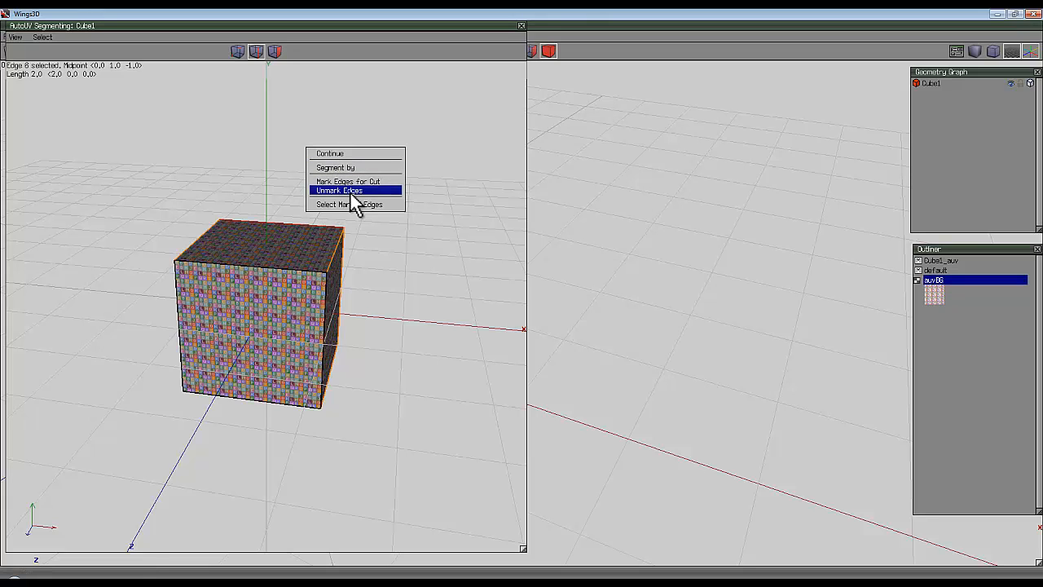
pyautogui.click(340, 189)
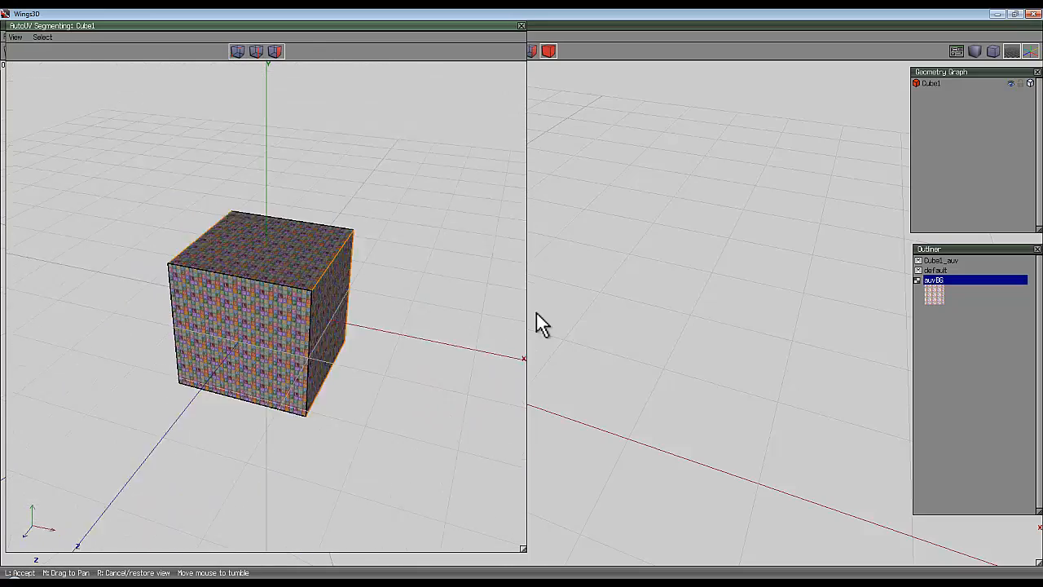
# Finish segmenting and continue into the AutoUV editor.
pyautogui.moveTo(538, 322); pyautogui.dragTo(387, 249)
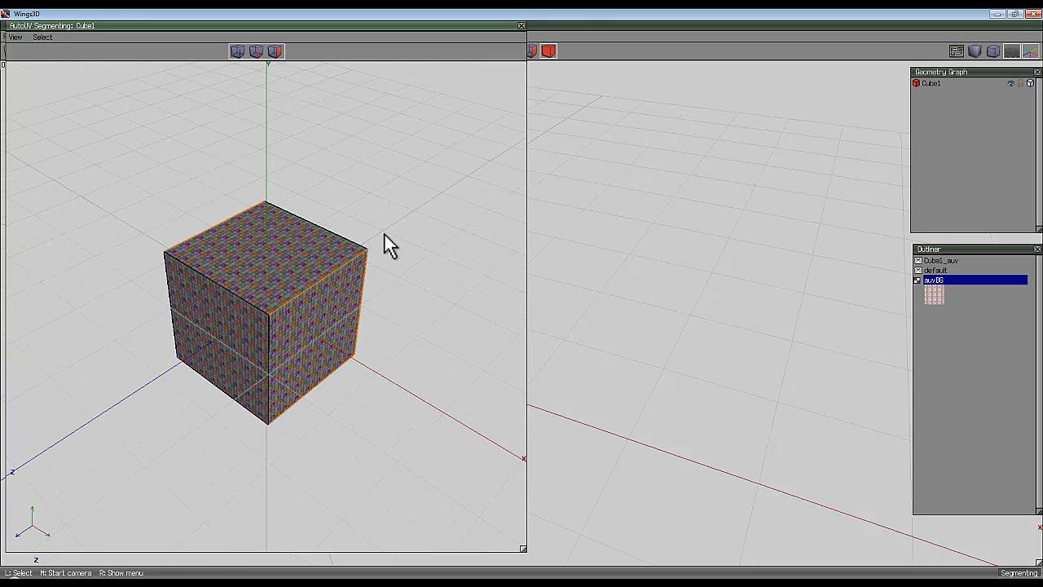
pyautogui.rightClick(388, 243)
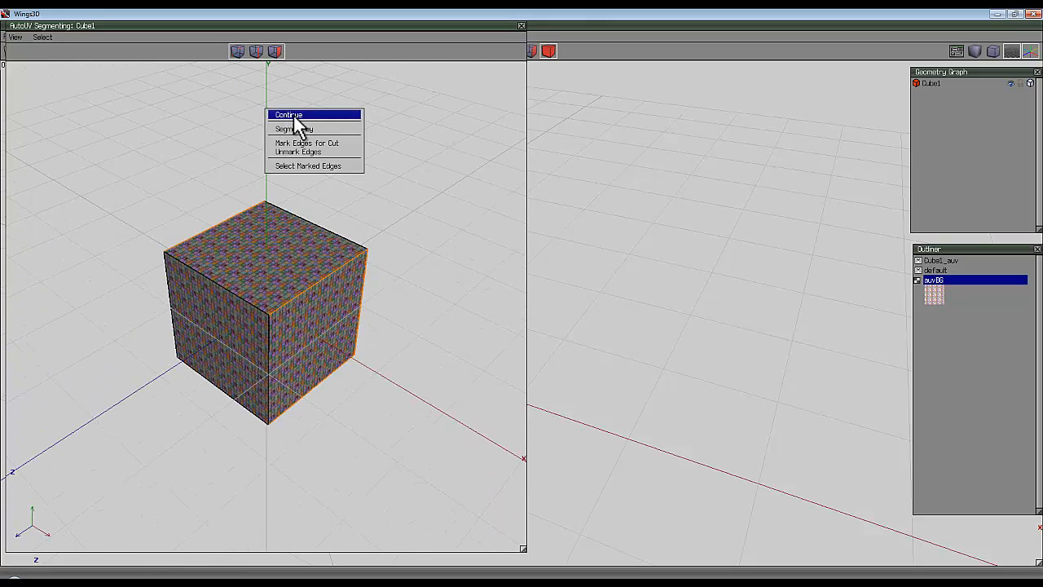
pyautogui.click(298, 114)
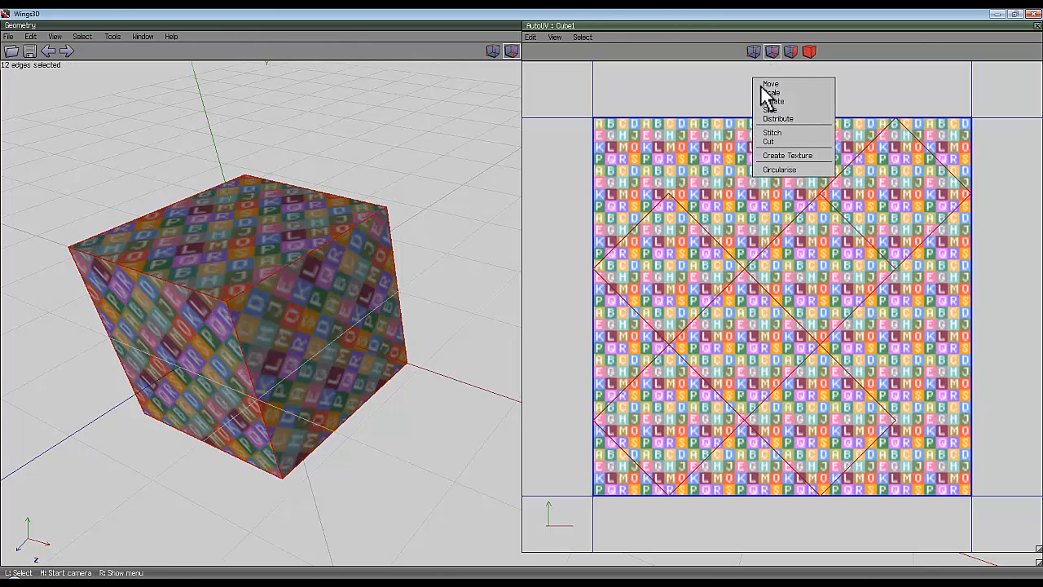
pyautogui.moveTo(781, 96)
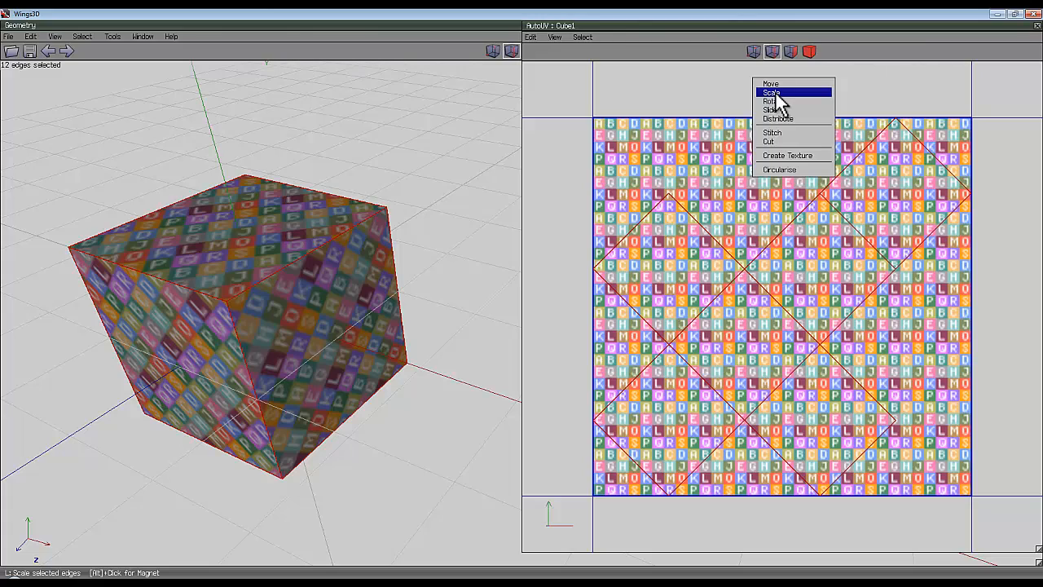
# Rotate the diagonal charts with Chart to X so the selected edge lies horizontal.
pyautogui.click(772, 101)
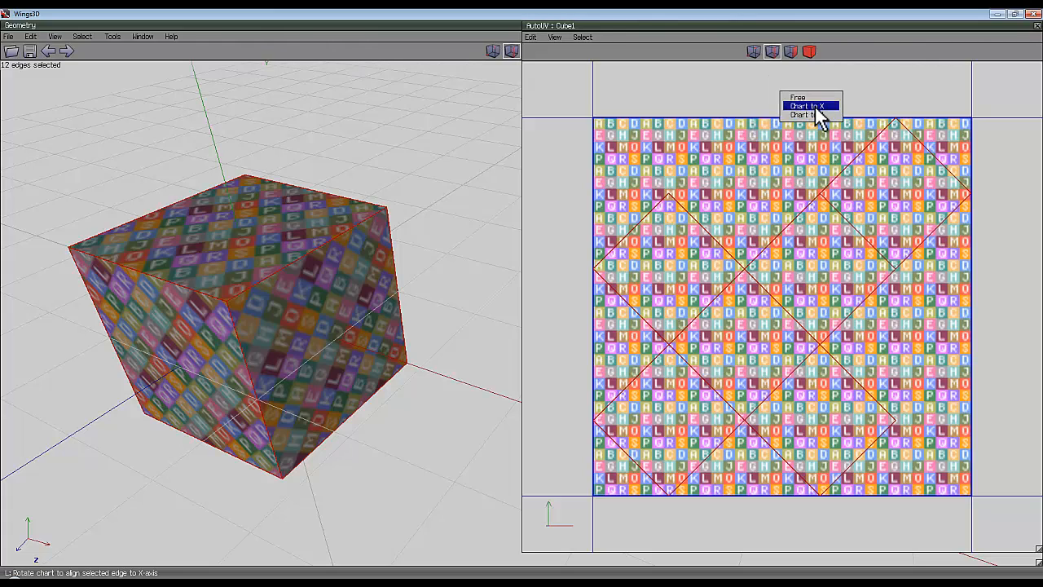
pyautogui.click(807, 107)
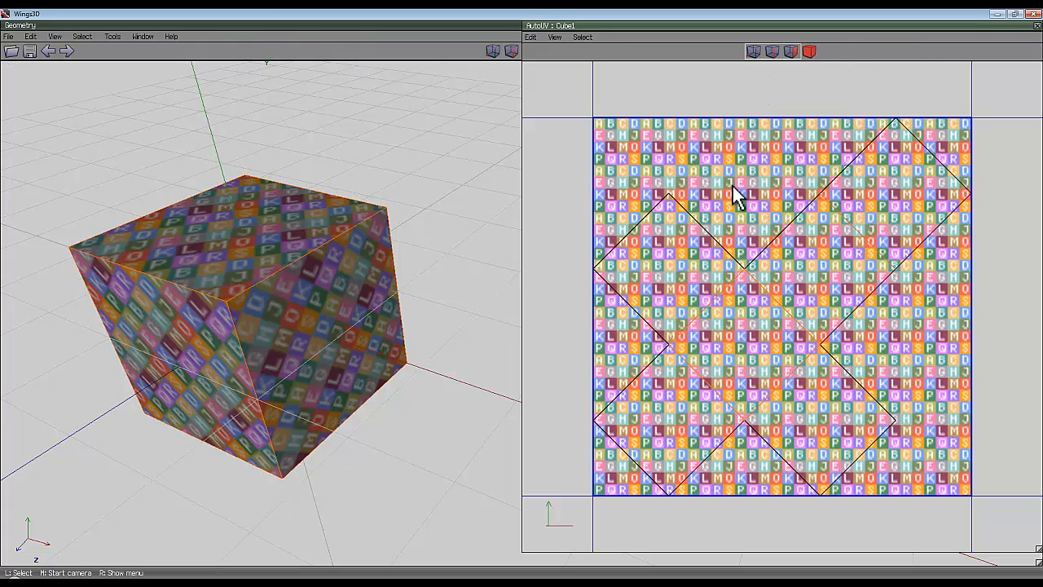
pyautogui.click(779, 257)
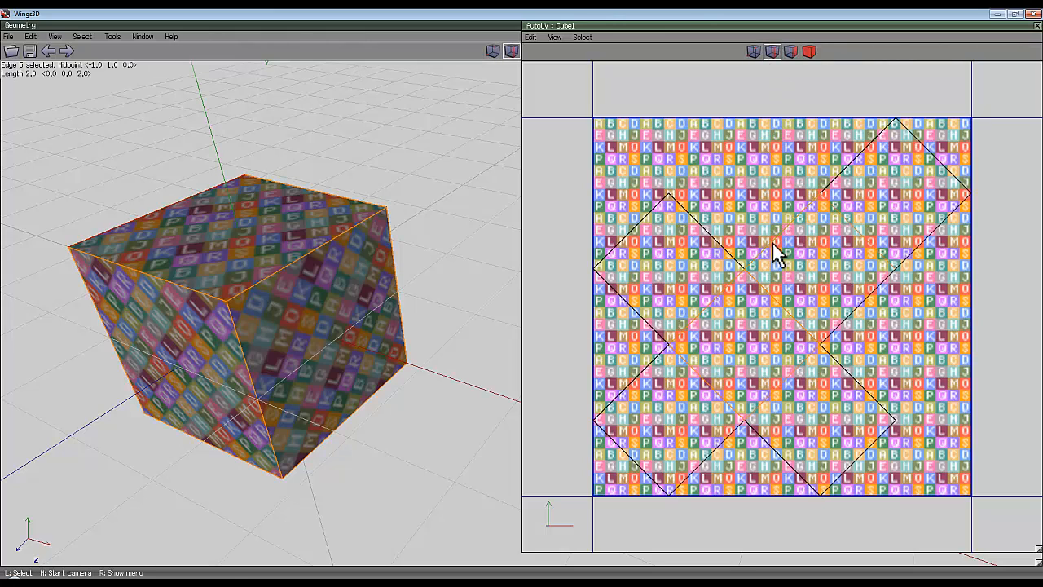
pyautogui.rightClick(775, 253)
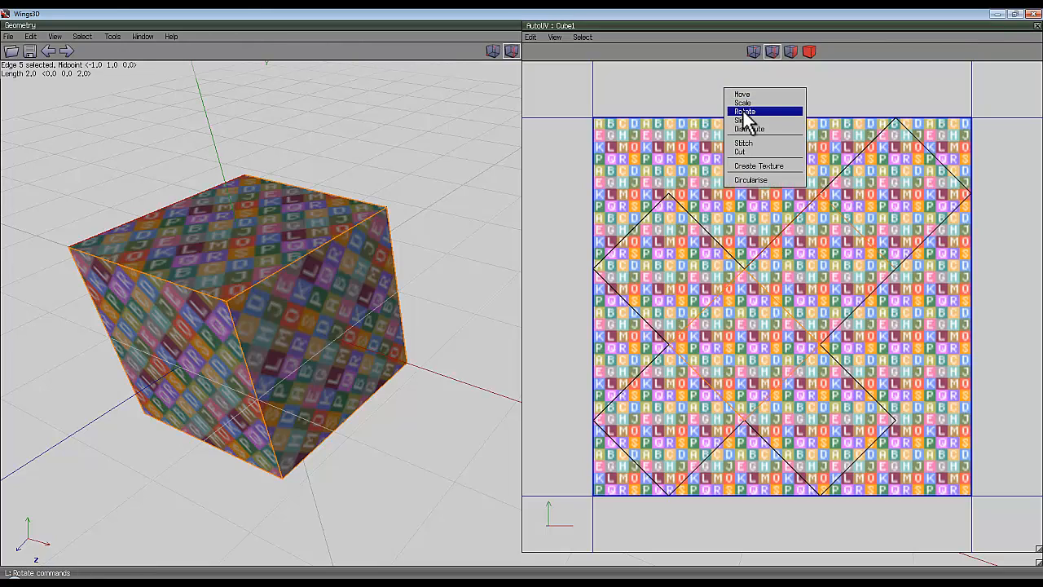
pyautogui.click(745, 110)
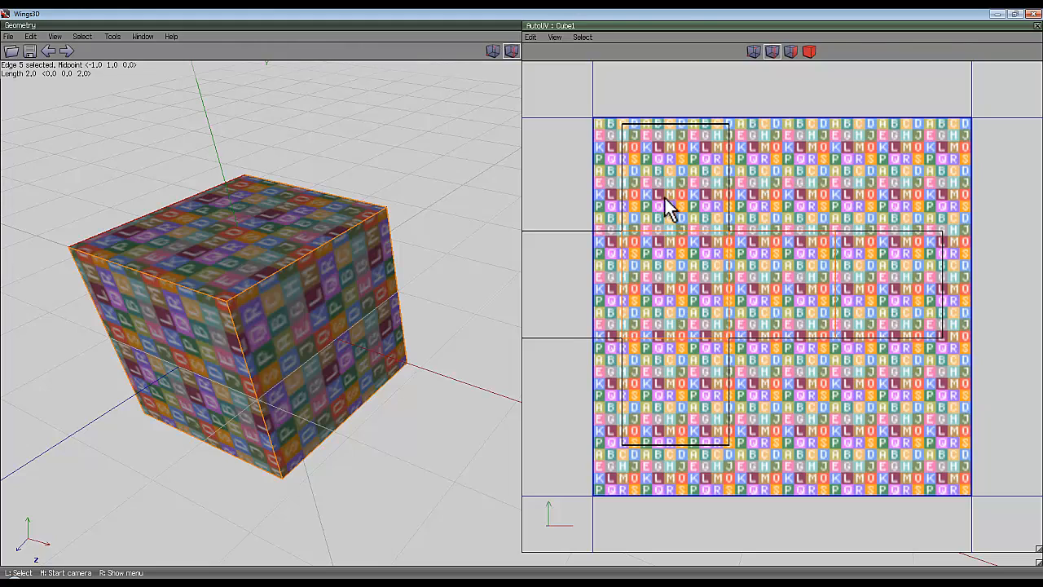
pyautogui.rightClick(668, 208)
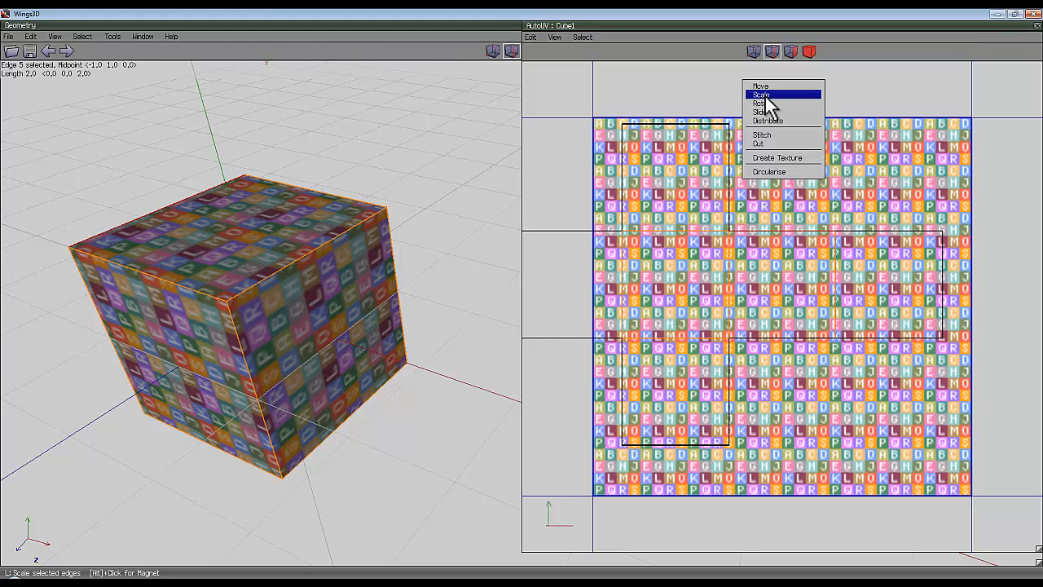
pyautogui.click(762, 93)
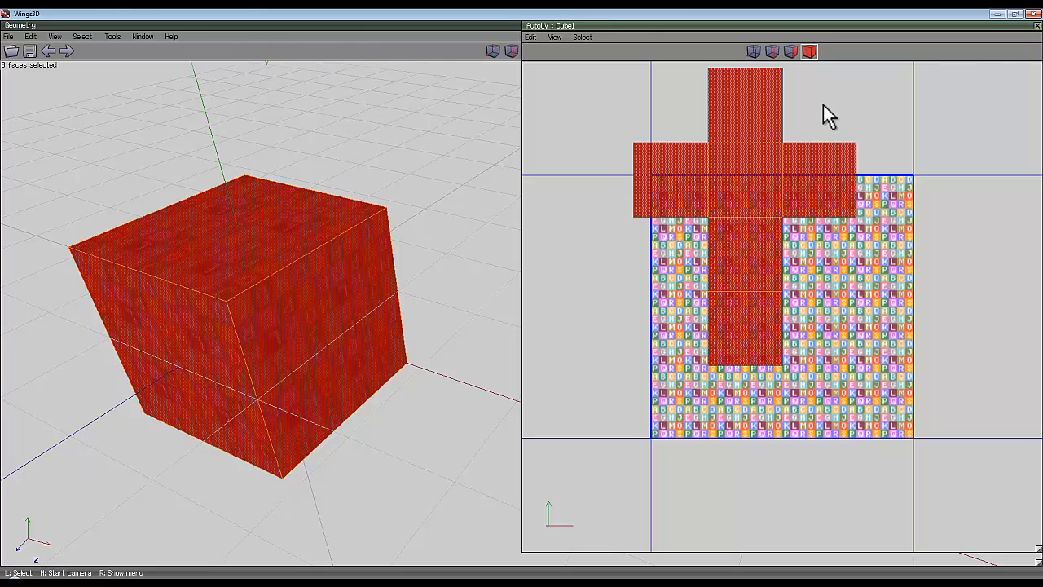
# Apply Scale > Normalize Sizes so the cross-shaped unfold fits inside the texture square.
pyautogui.rightClick(828, 106)
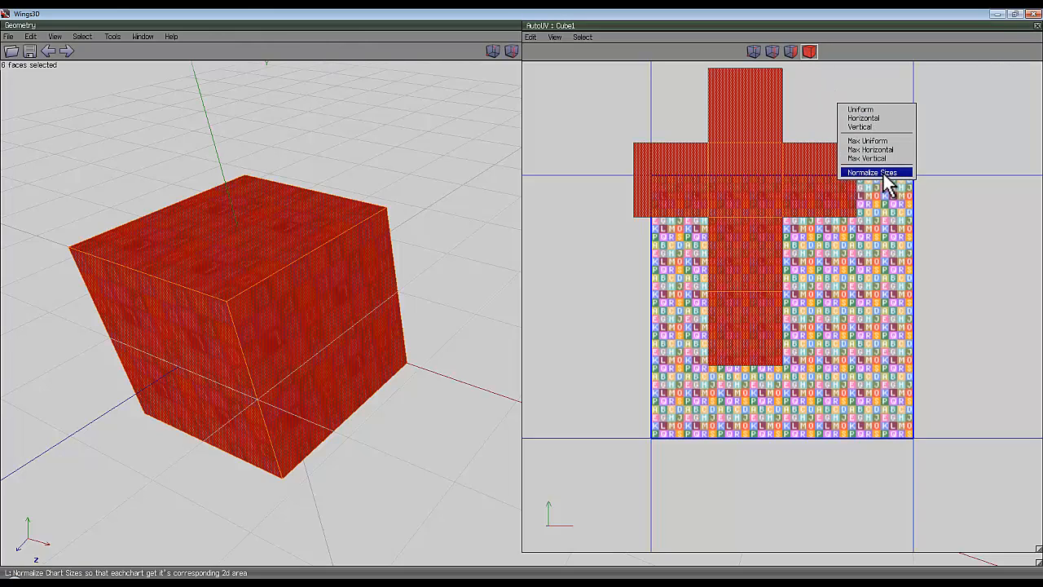
pyautogui.click(871, 172)
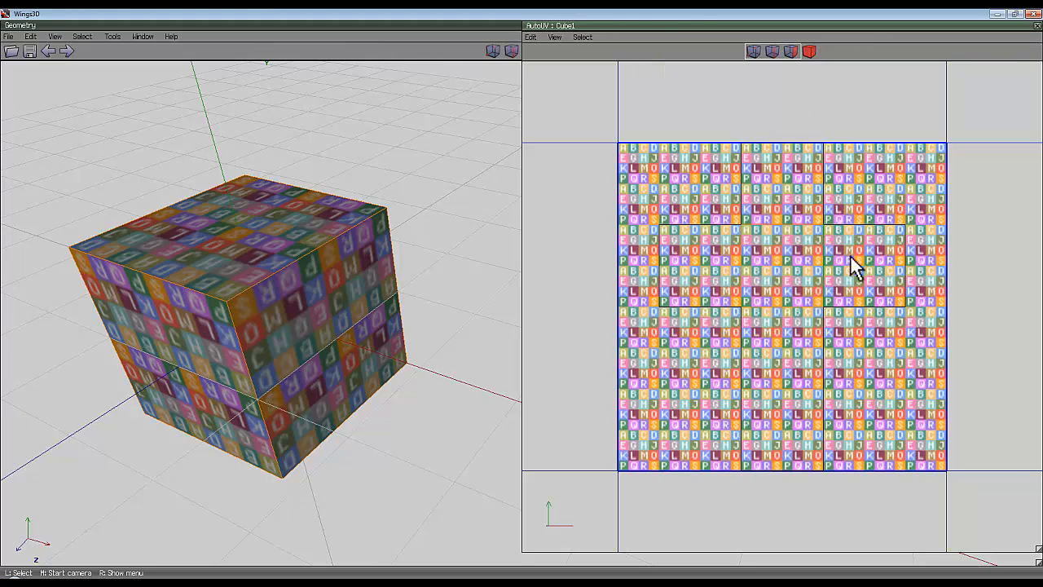
pyautogui.moveTo(838, 239)
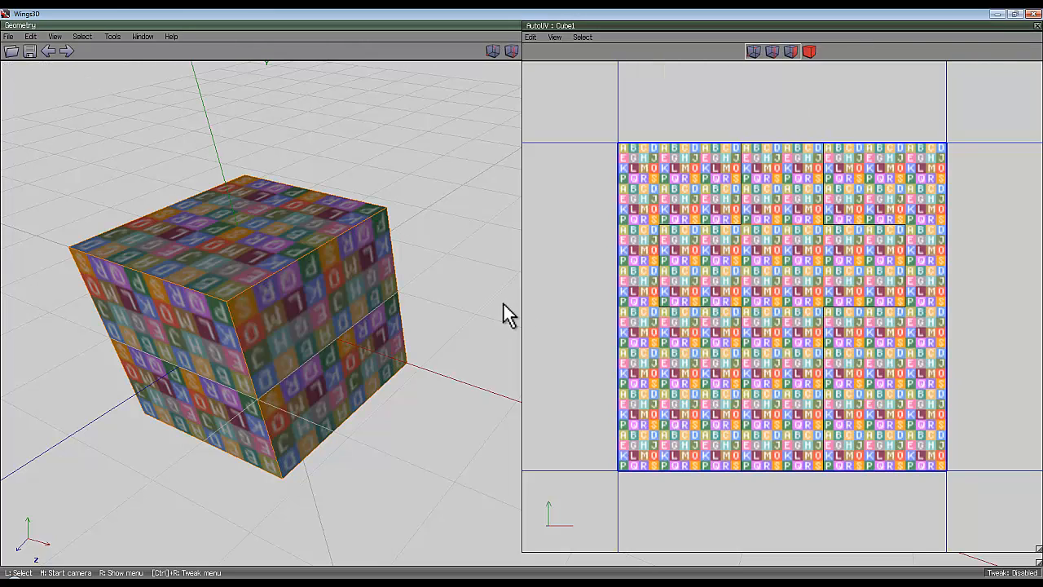
pyautogui.click(697, 277)
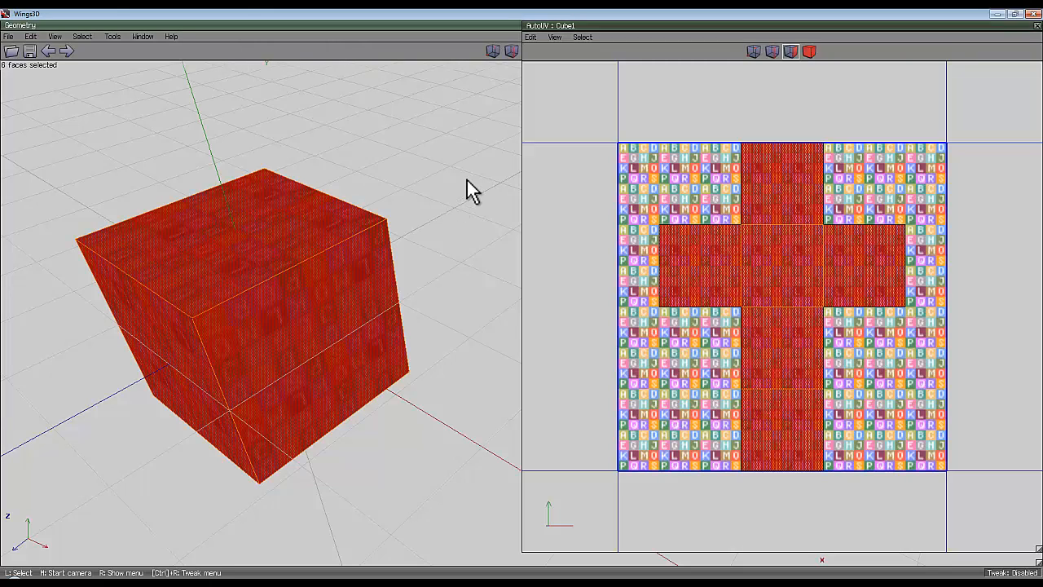
pyautogui.moveTo(429, 162)
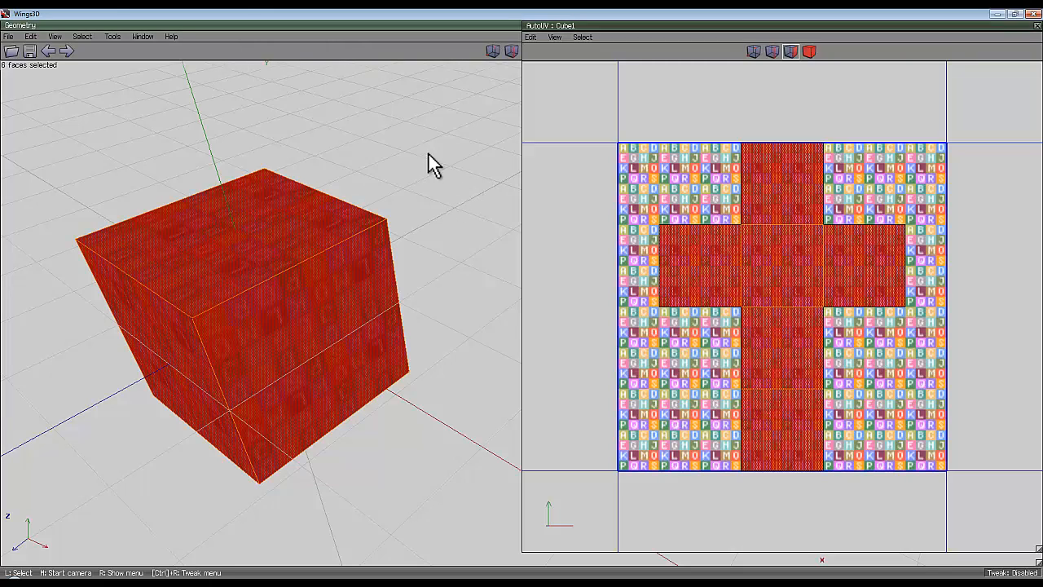
pyautogui.moveTo(676, 294)
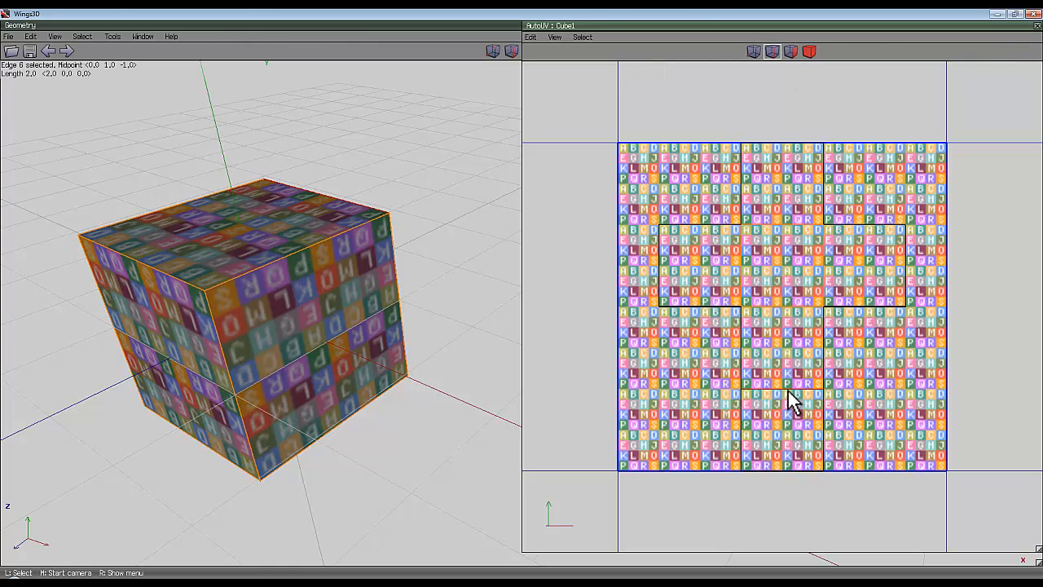
# Cut the UV charts apart along the selected seam edge.
pyautogui.rightClick(793, 401)
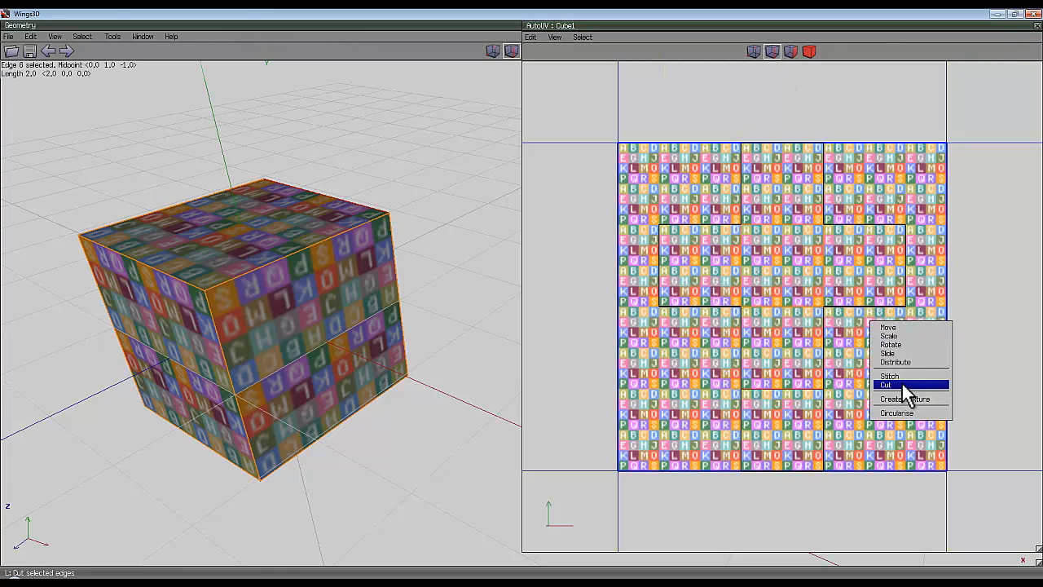
pyautogui.click(884, 383)
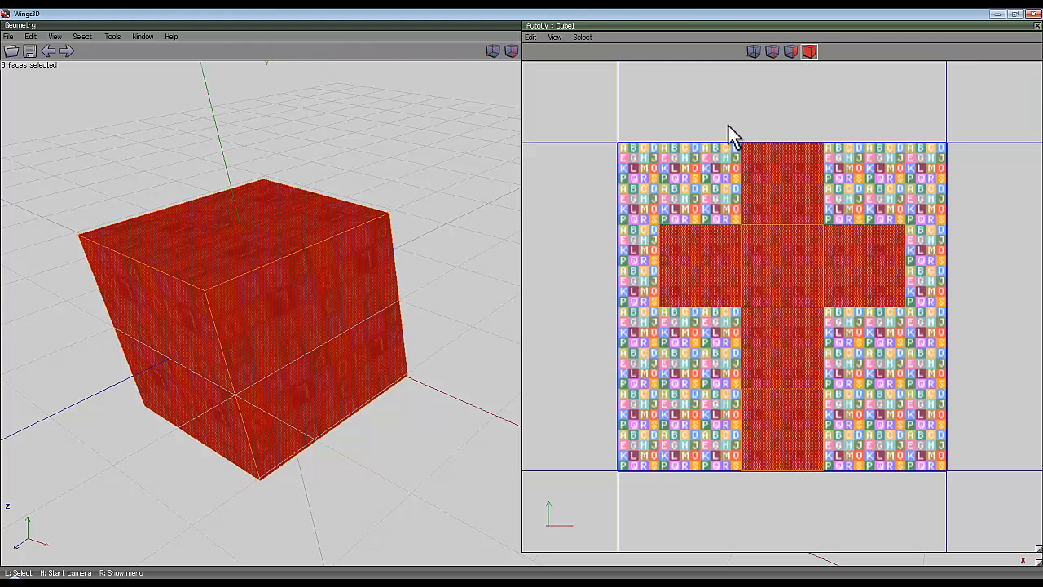
# Normalize the selected charts' sizes, enlarging the cross past the square's edges.
pyautogui.rightClick(730, 135)
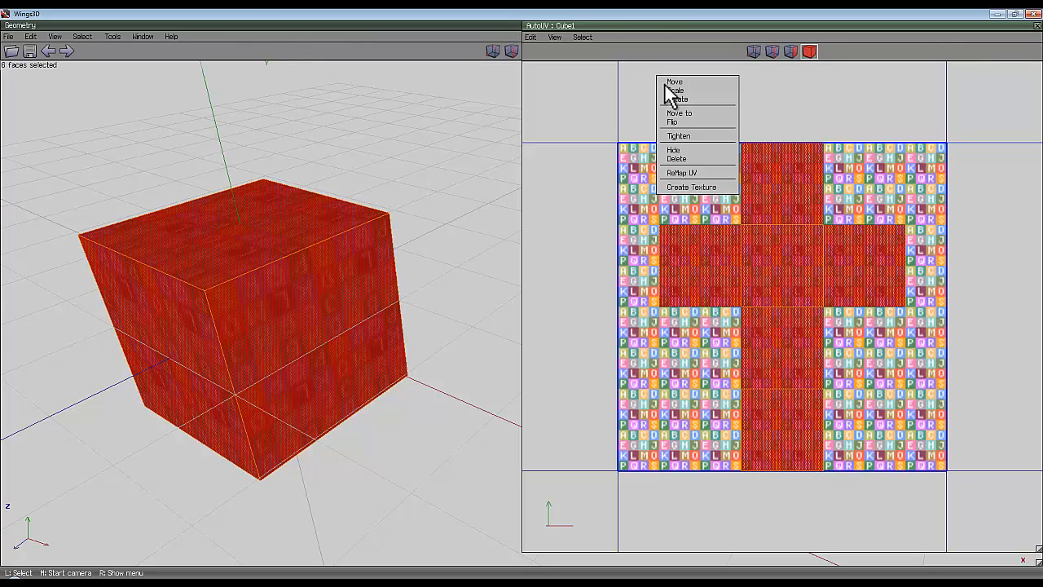
pyautogui.moveTo(699, 94)
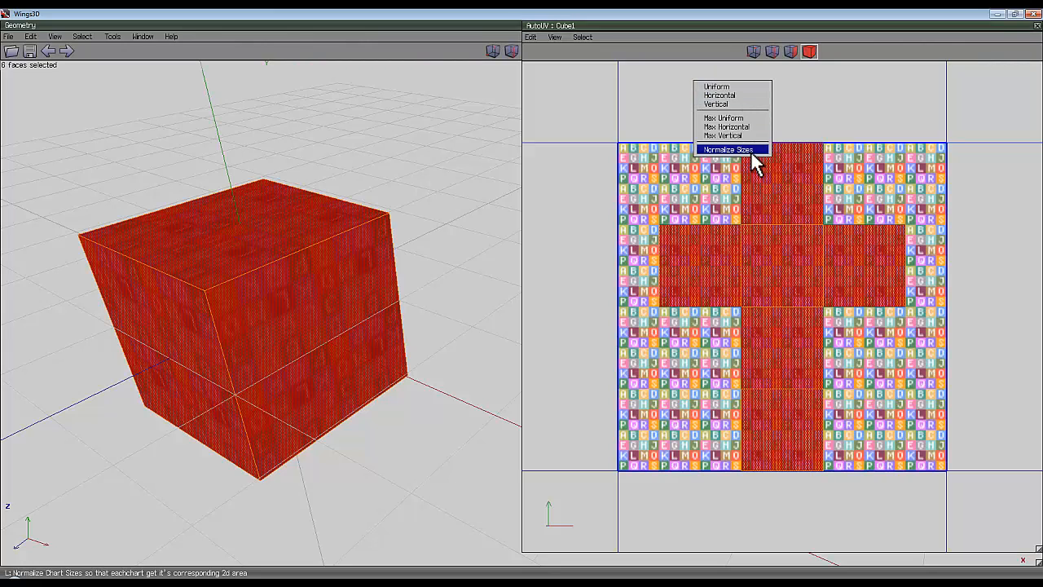
pyautogui.click(734, 149)
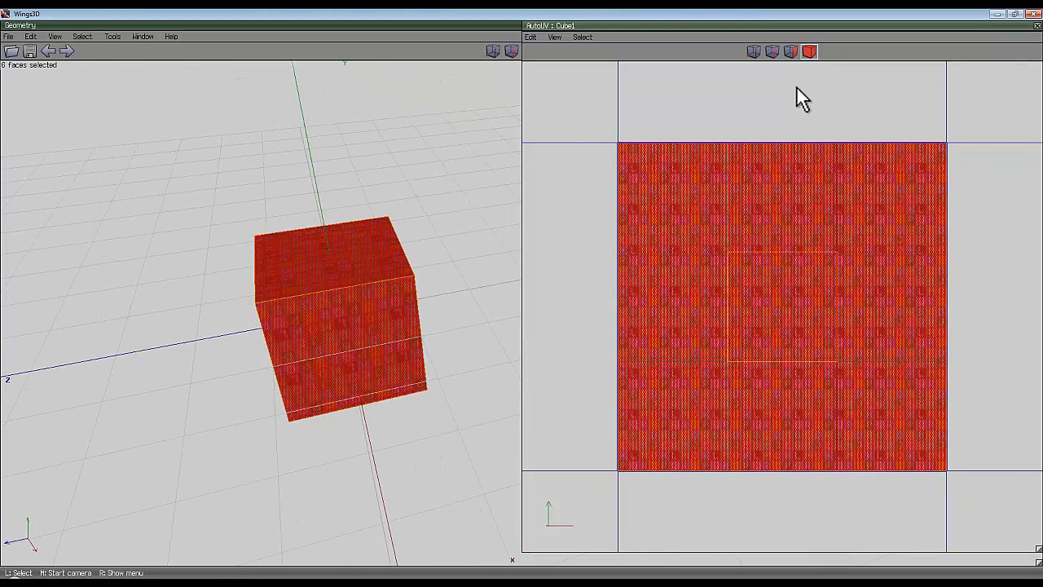
pyautogui.rightClick(801, 98)
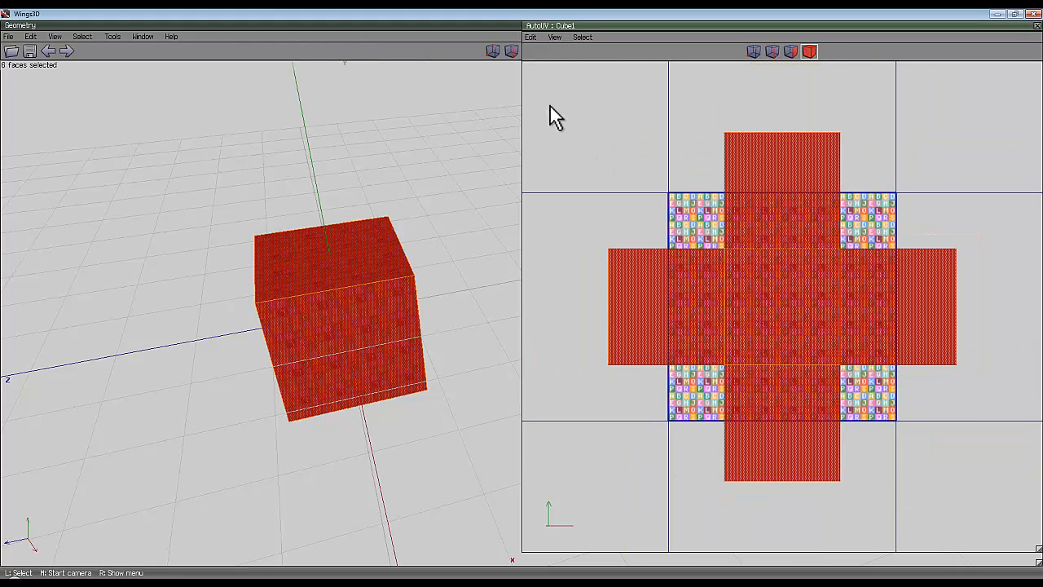
pyautogui.moveTo(614, 104)
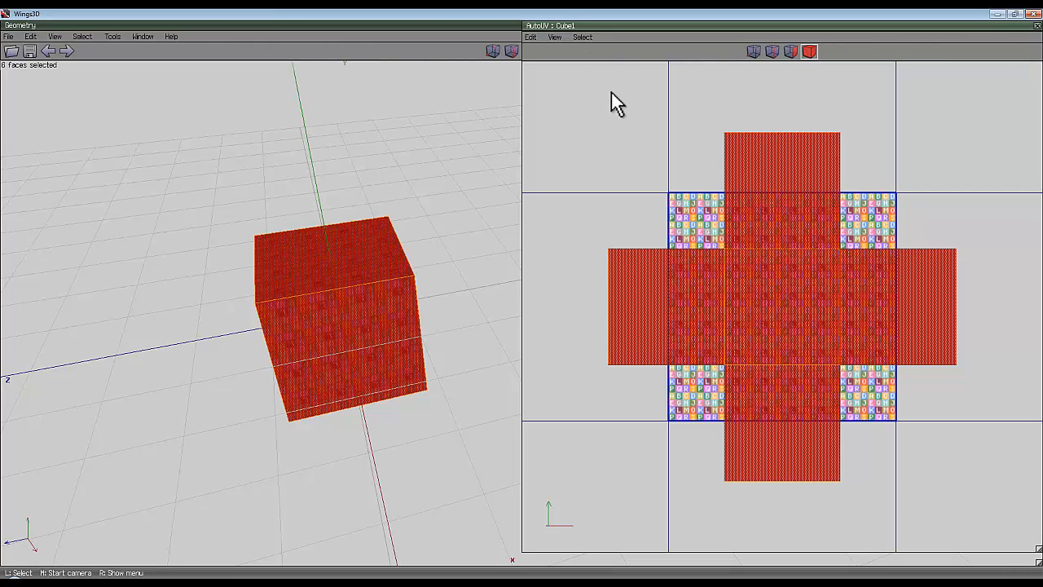
# Scale the charts uniformly and drag the middle chart to cover the texture square.
pyautogui.rightClick(614, 105)
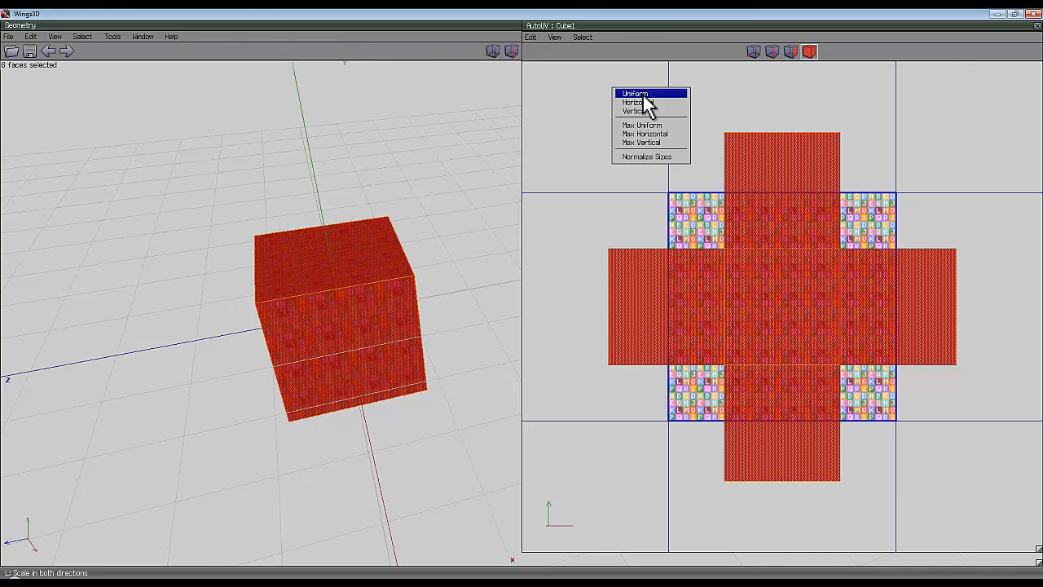
pyautogui.click(631, 90)
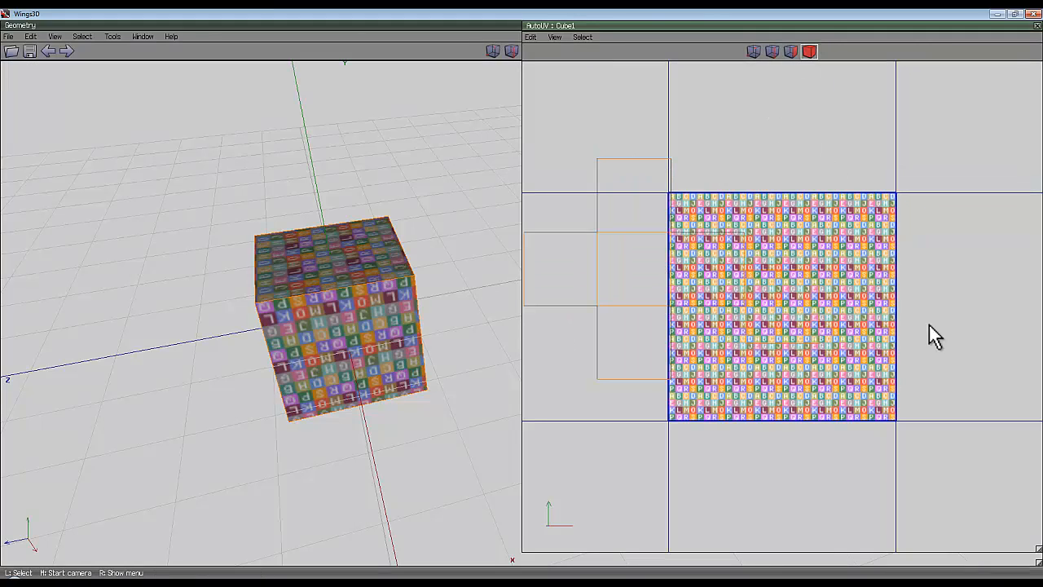
pyautogui.click(783, 317)
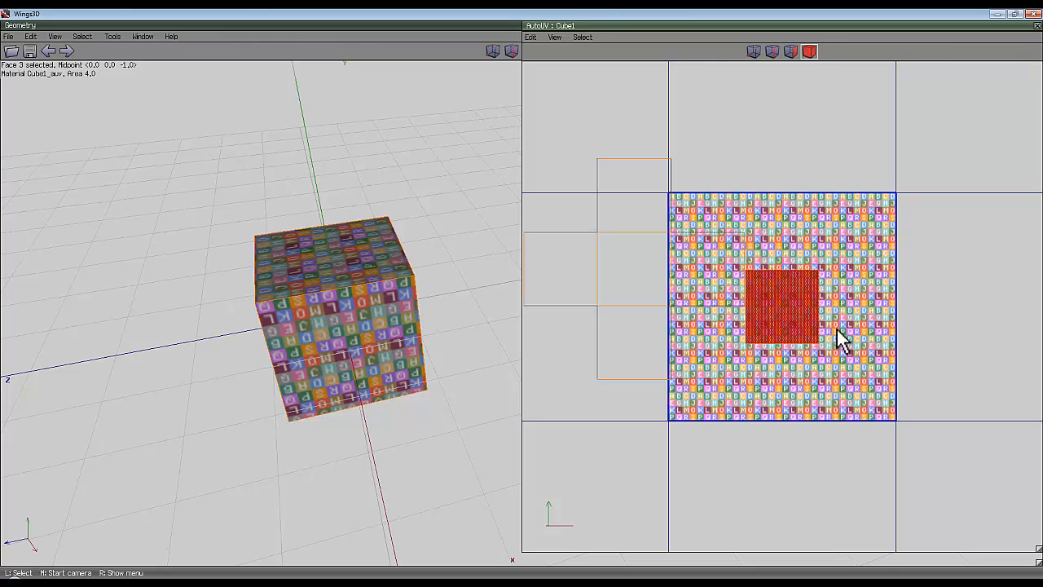
pyautogui.moveTo(783, 310); pyautogui.dragTo(856, 387)
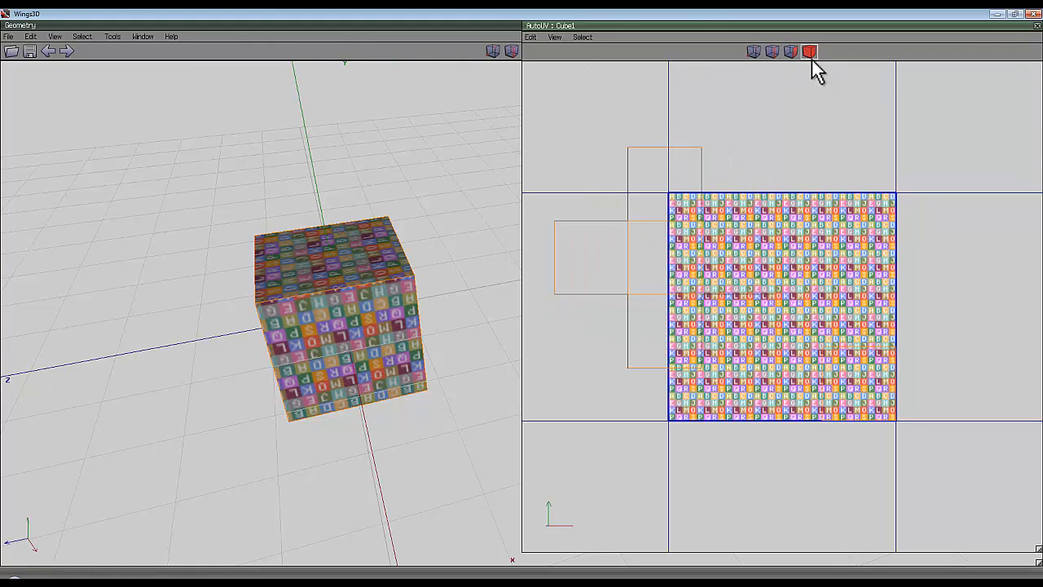
# Switch to face selection mode for picking whole charts.
pyautogui.click(787, 53)
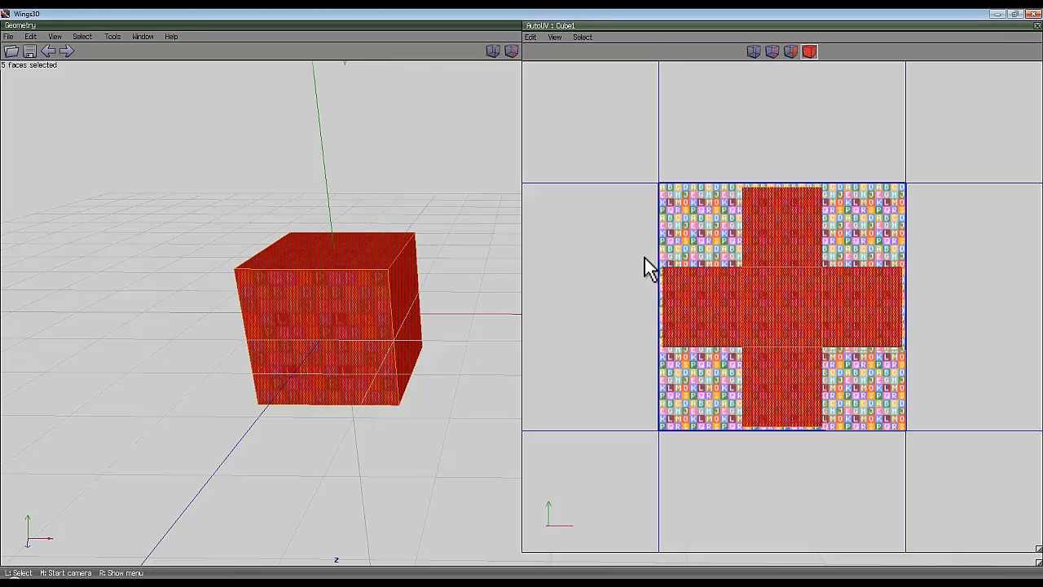
# Use Move To on the chosen charts to place them at a set position.
pyautogui.rightClick(648, 269)
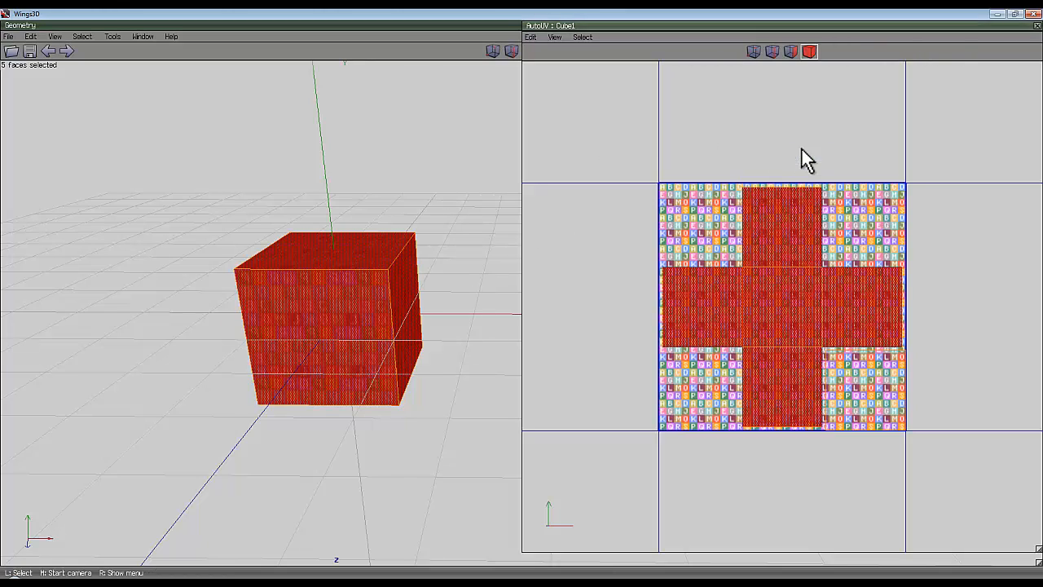
pyautogui.rightClick(807, 155)
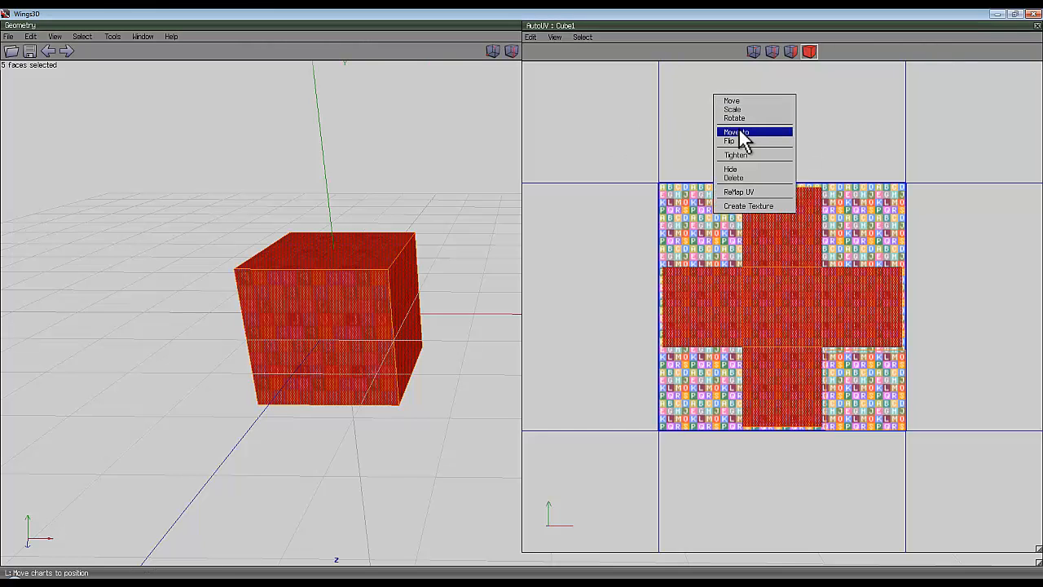
pyautogui.click(733, 131)
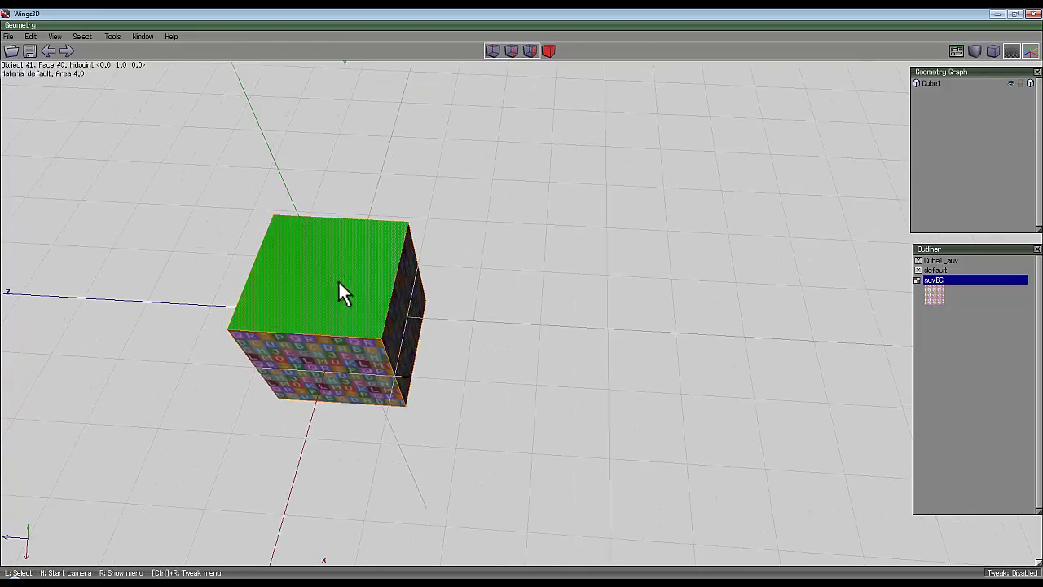
# Orbit to the cube's top face and UV-map it with a chosen projection method.
pyautogui.moveTo(342, 294); pyautogui.dragTo(526, 310)
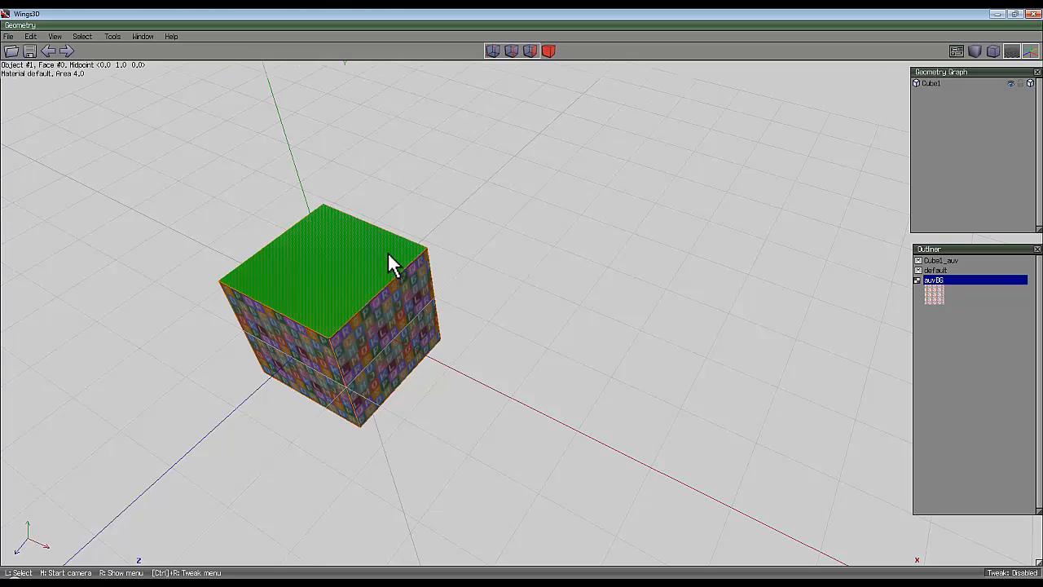
pyautogui.moveTo(357, 234)
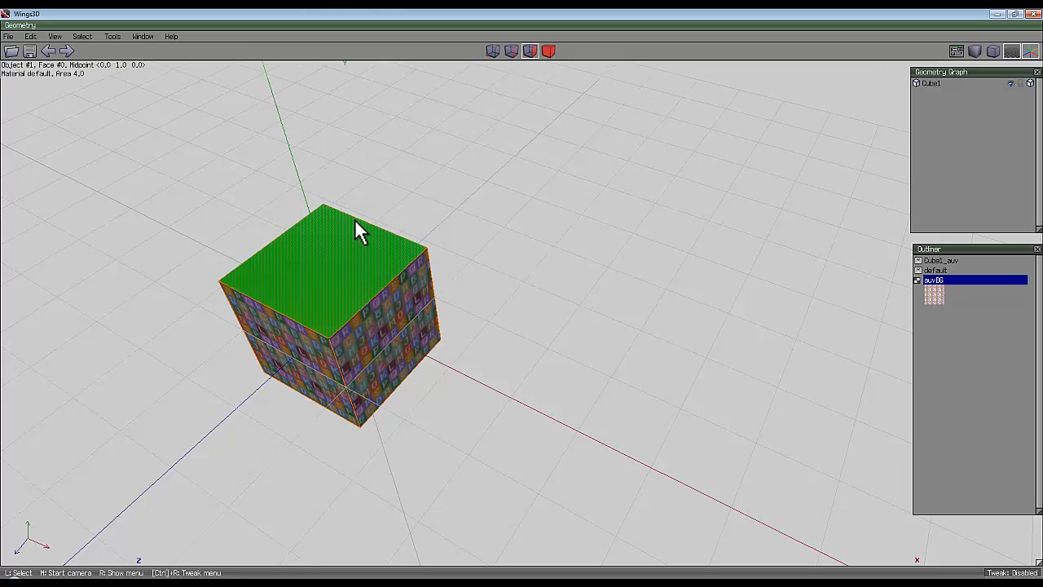
pyautogui.rightClick(355, 233)
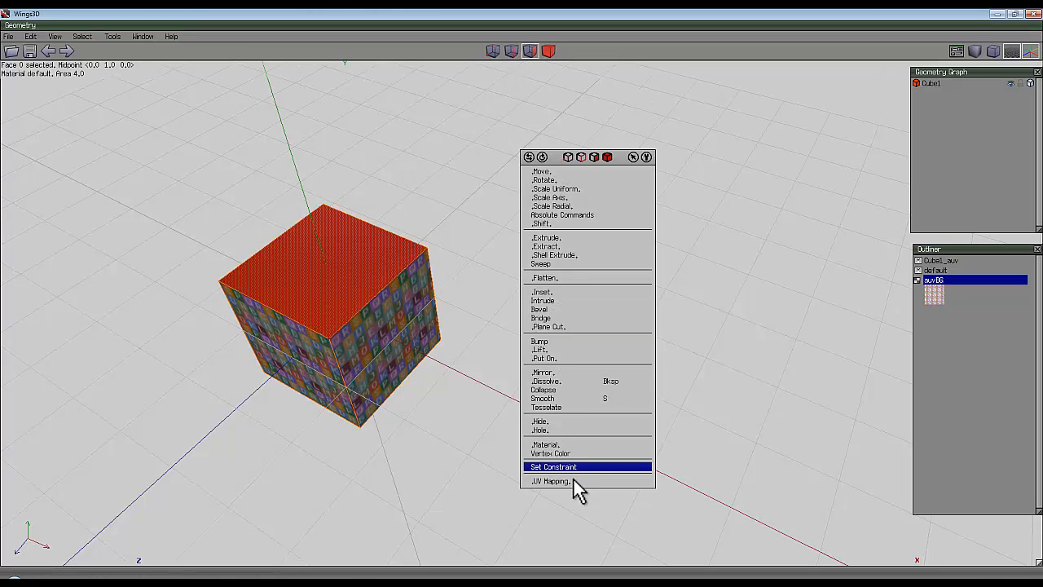
pyautogui.click(546, 479)
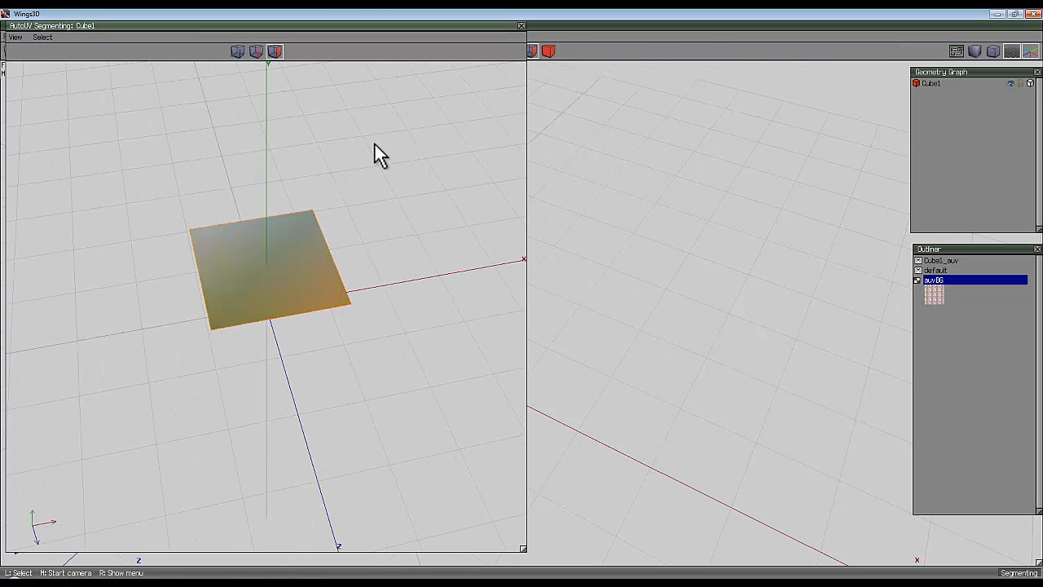
pyautogui.rightClick(380, 153)
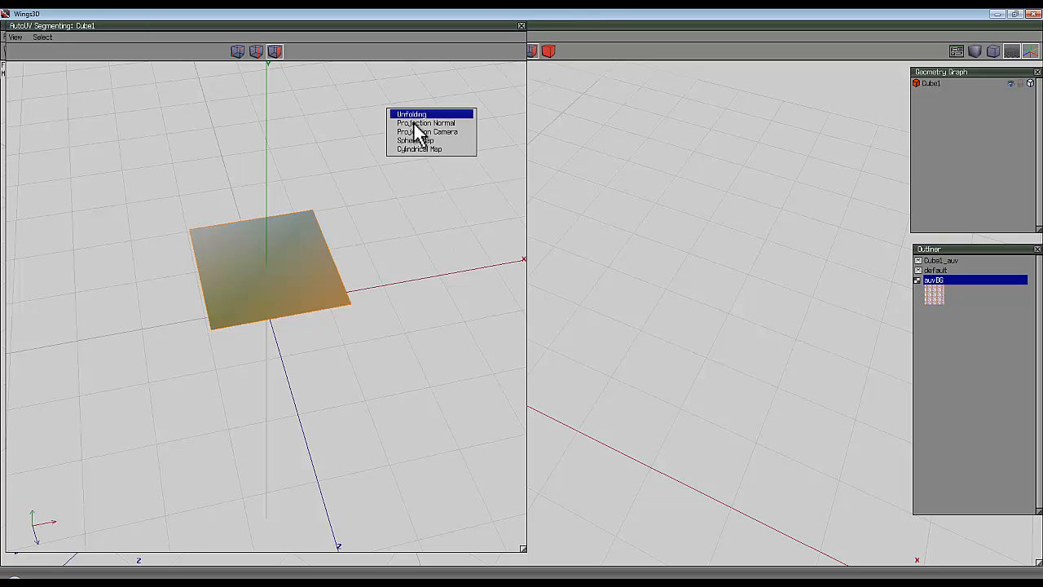
pyautogui.click(414, 112)
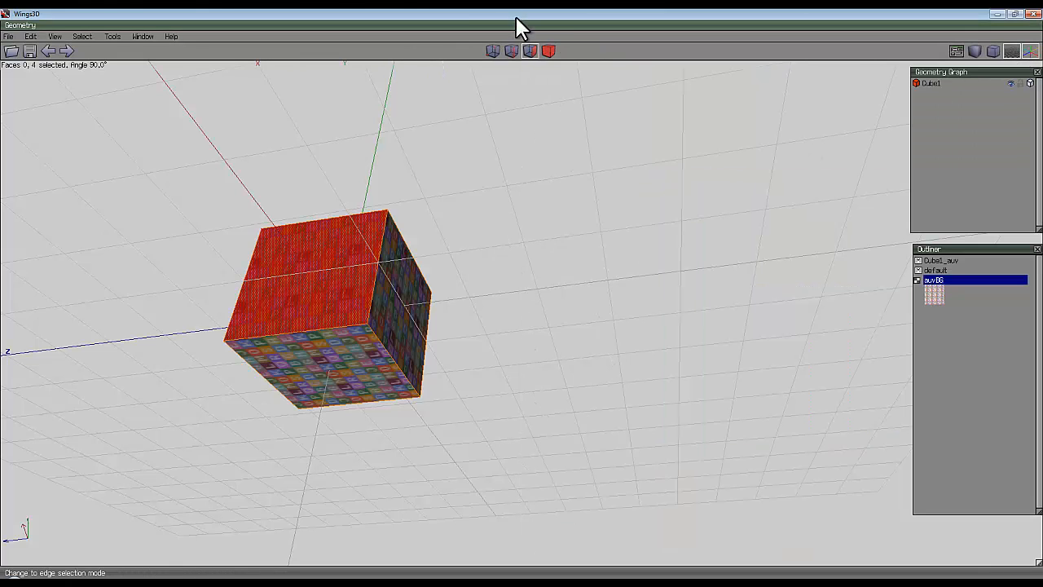
# Open Cube1's UV layout in AutoUV and normalize the chart sizes.
pyautogui.rightClick(334, 310)
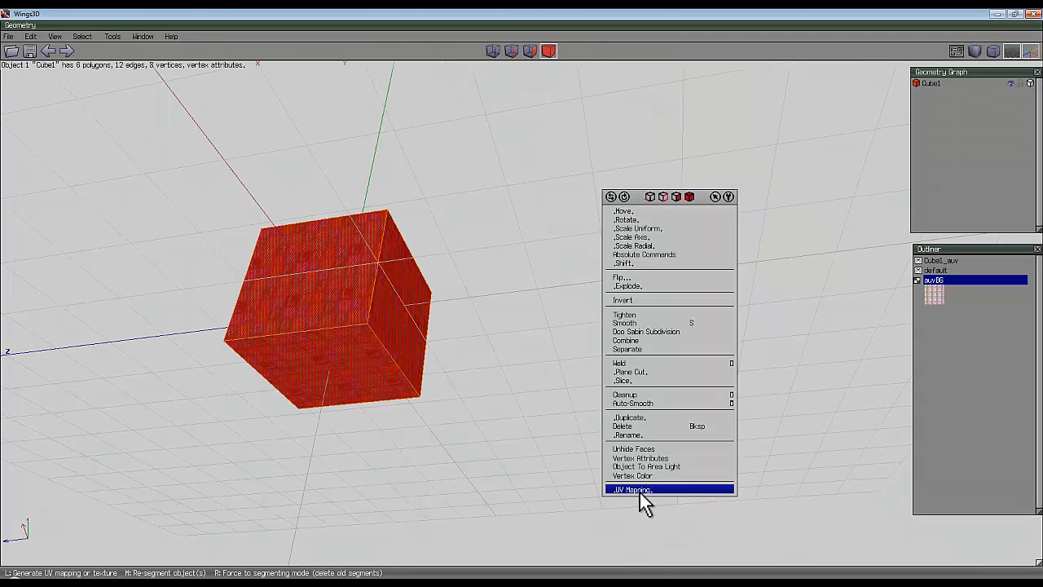
pyautogui.click(629, 487)
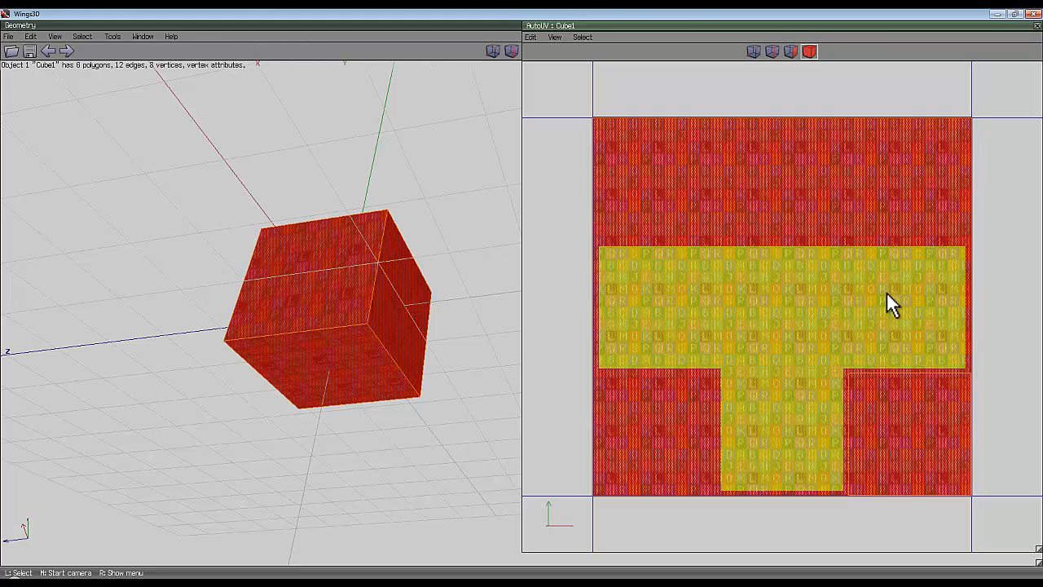
pyautogui.click(806, 53)
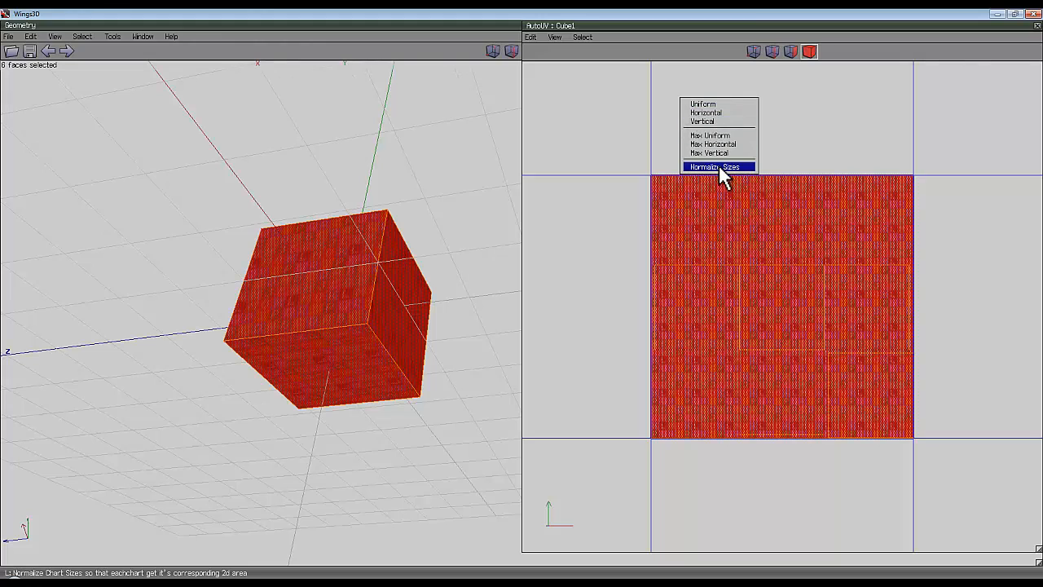
pyautogui.click(717, 166)
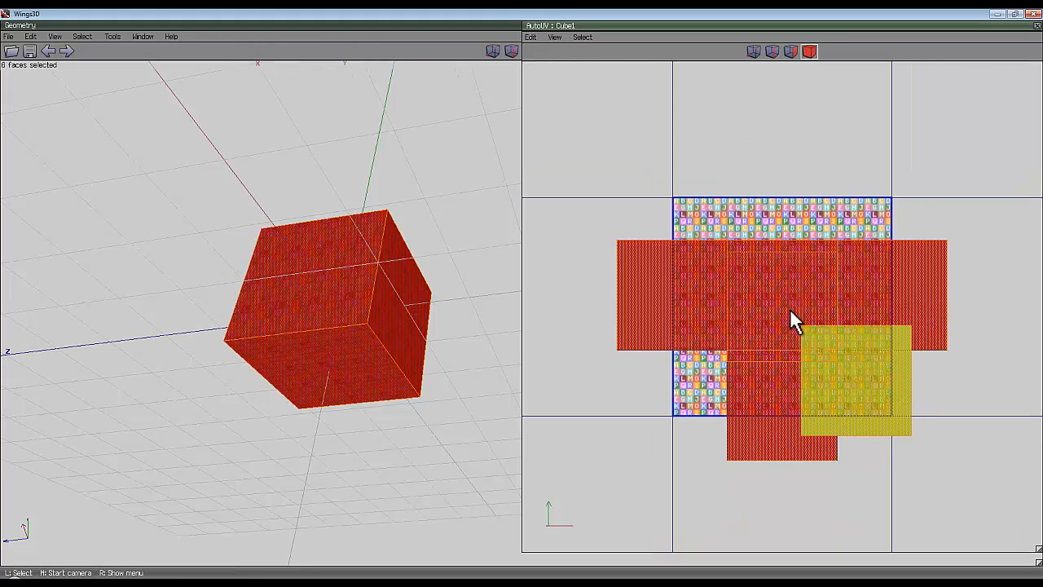
# In edge mode, select one edge and cut it to split the charts.
pyautogui.click(761, 52)
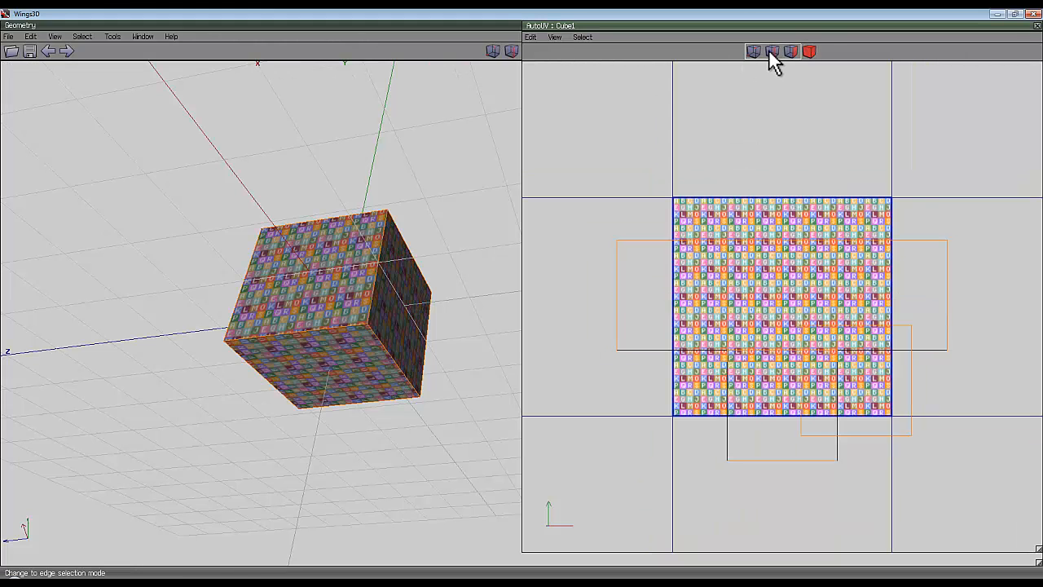
pyautogui.click(761, 51)
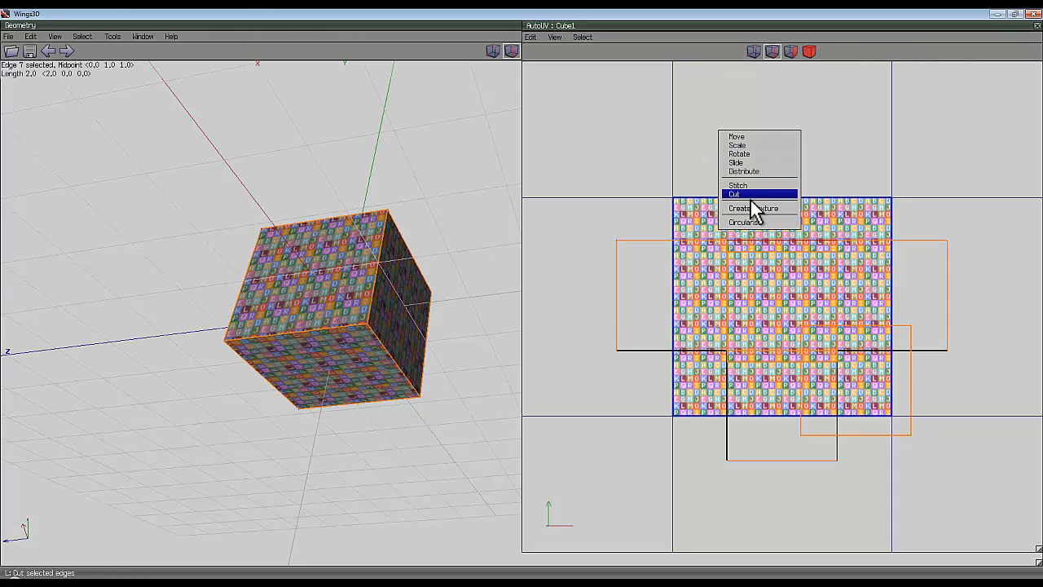
pyautogui.click(744, 194)
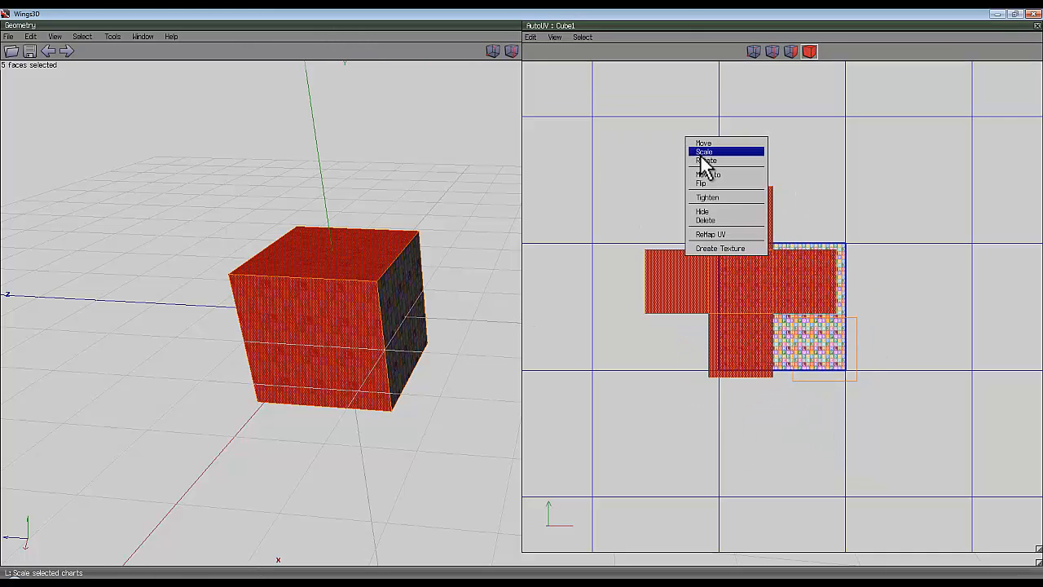
# Scale the selected charts horizontally so they fill the texture square.
pyautogui.click(705, 153)
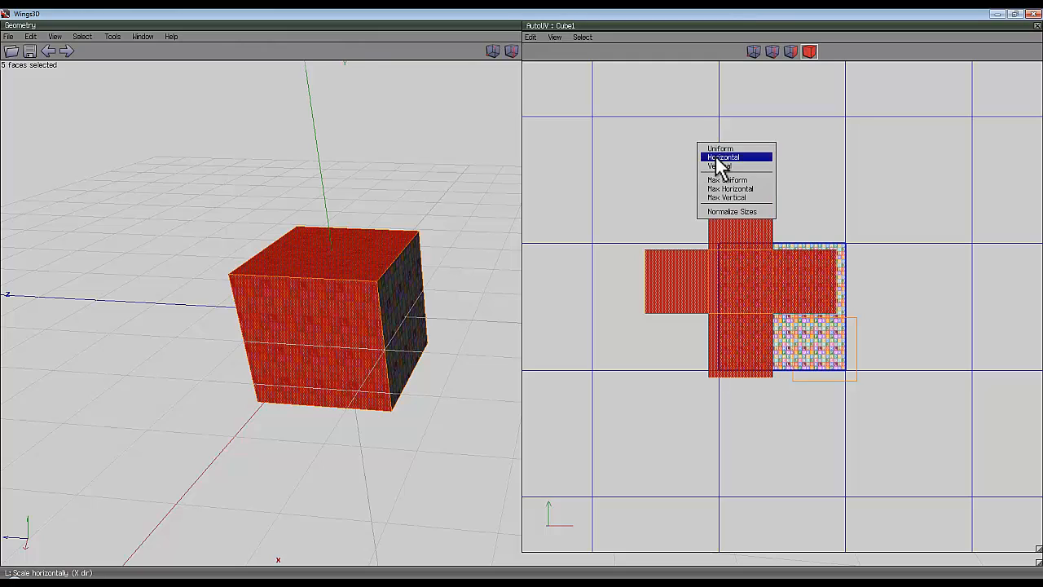
pyautogui.click(729, 156)
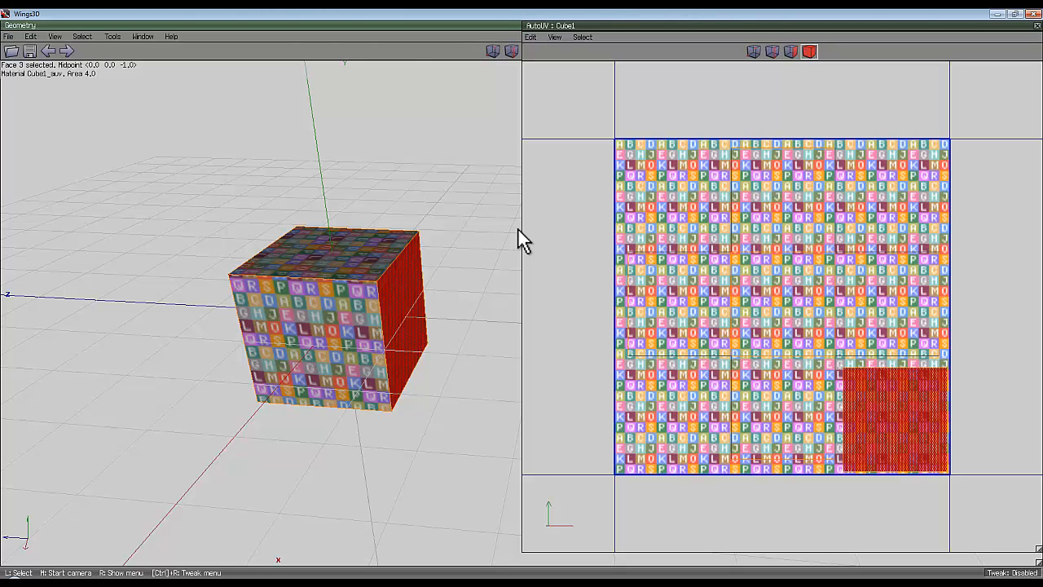
pyautogui.moveTo(725, 163)
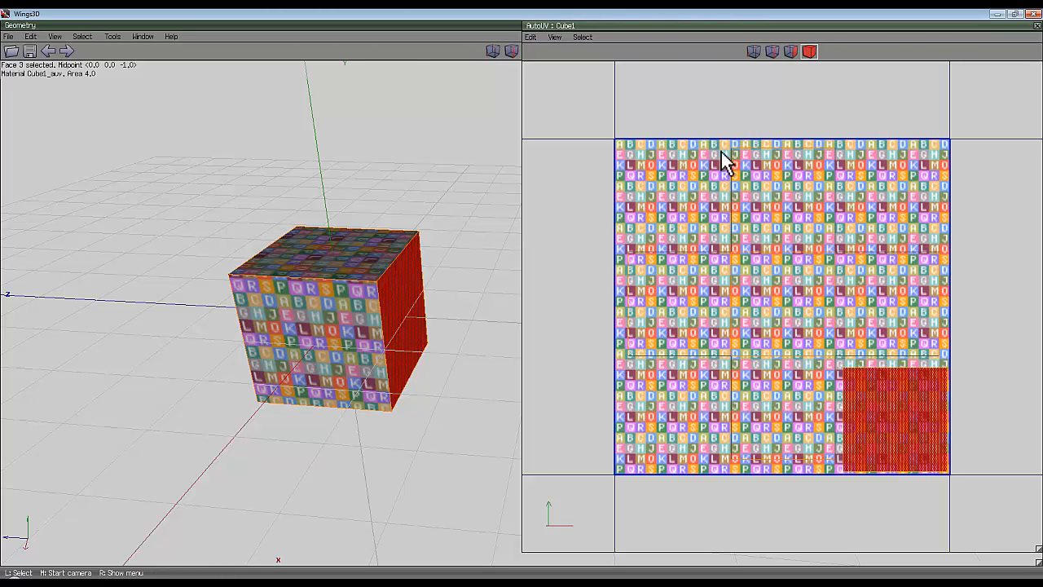
pyautogui.moveTo(750, 89)
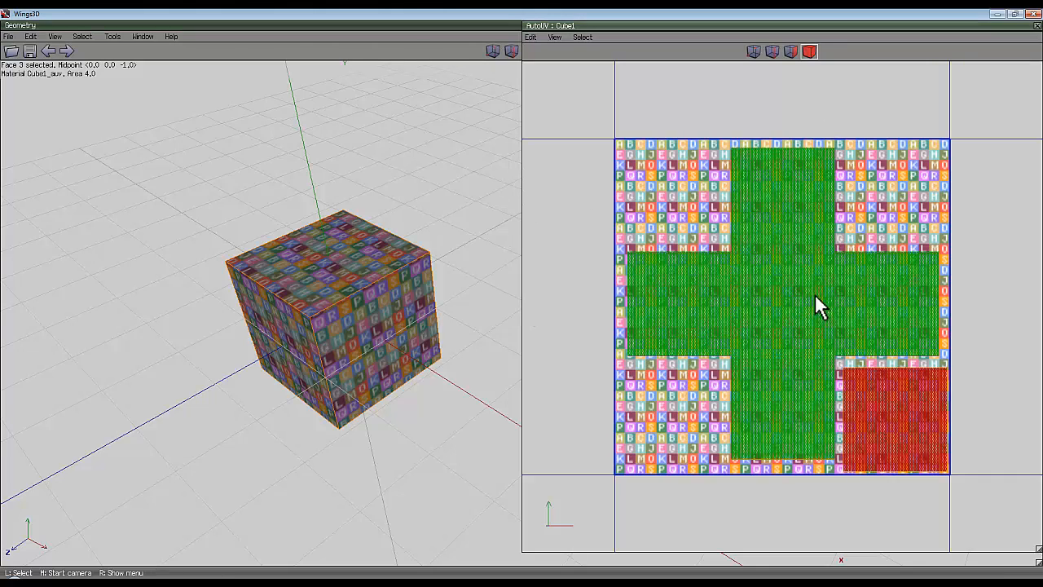
pyautogui.moveTo(730, 333)
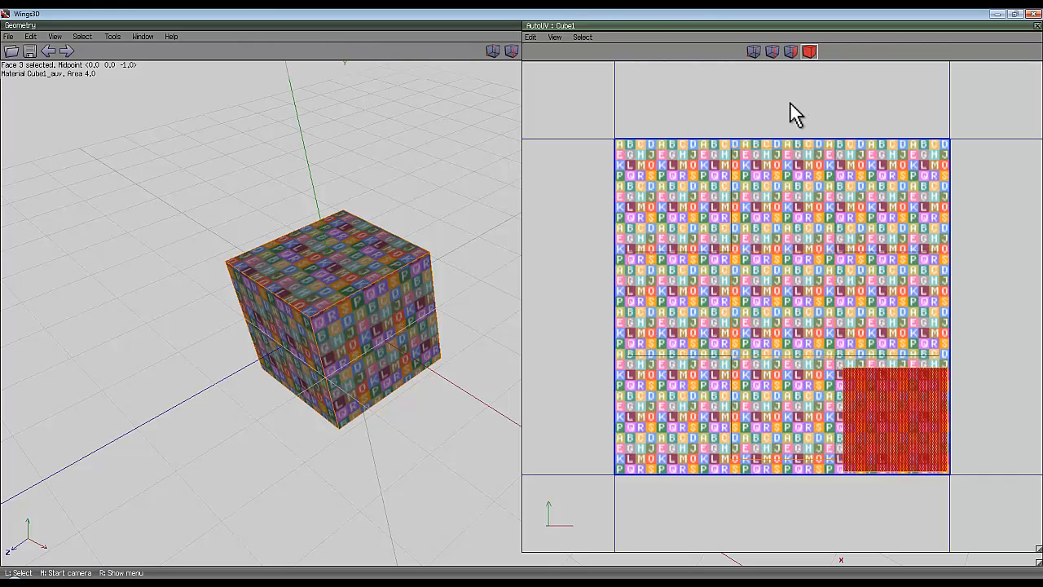
pyautogui.moveTo(715, 146)
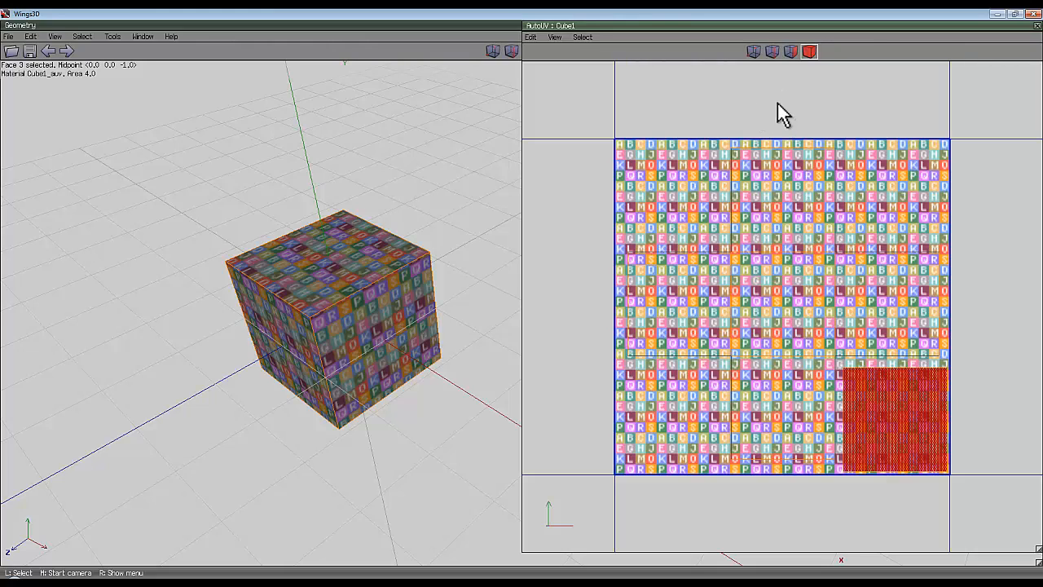
pyautogui.moveTo(960, 102)
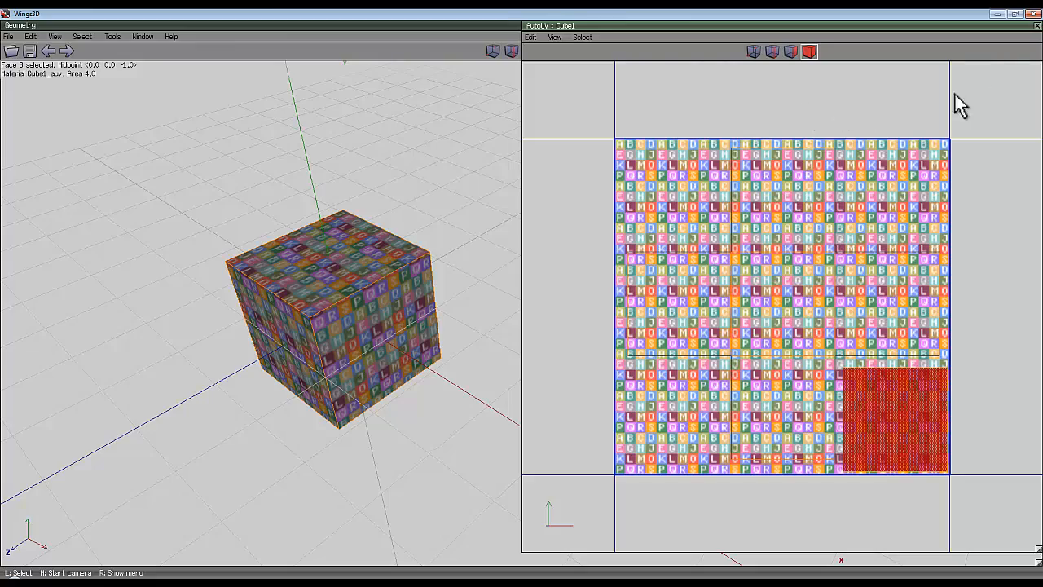